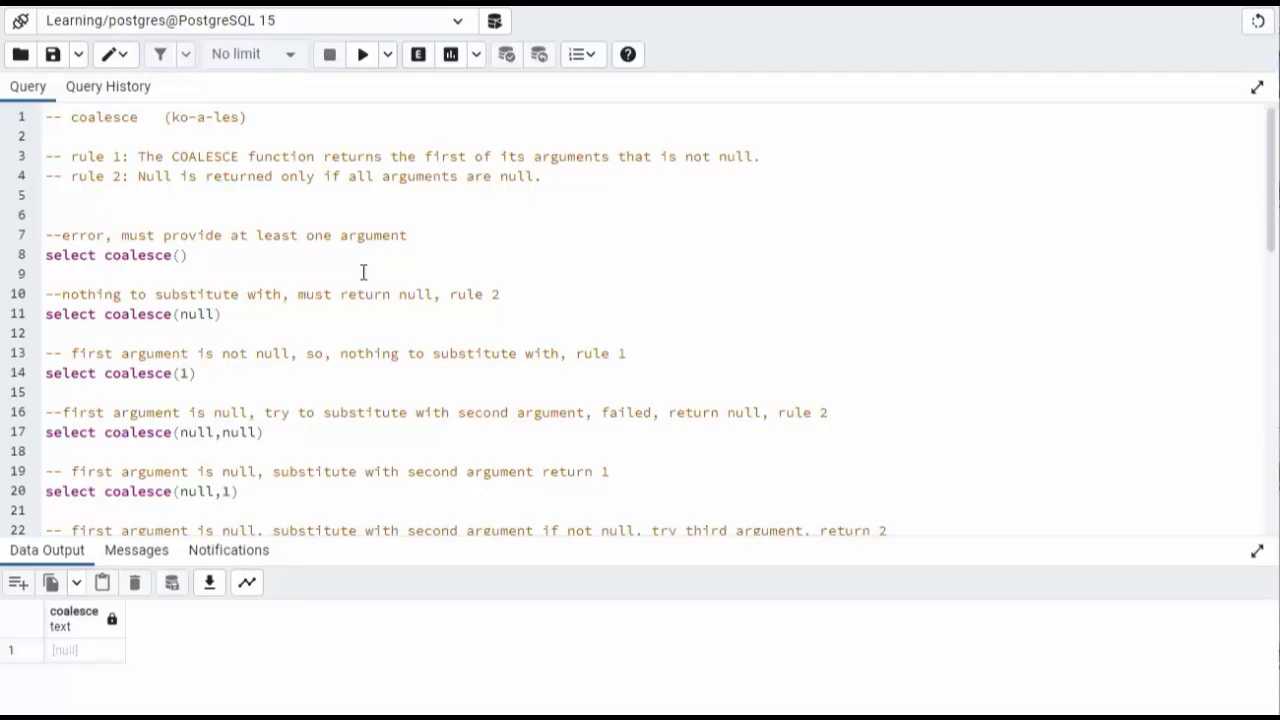
Run the empty coalesce(), coalesce(null) and coalesce(1) examples in turn.
left_click(85, 117)
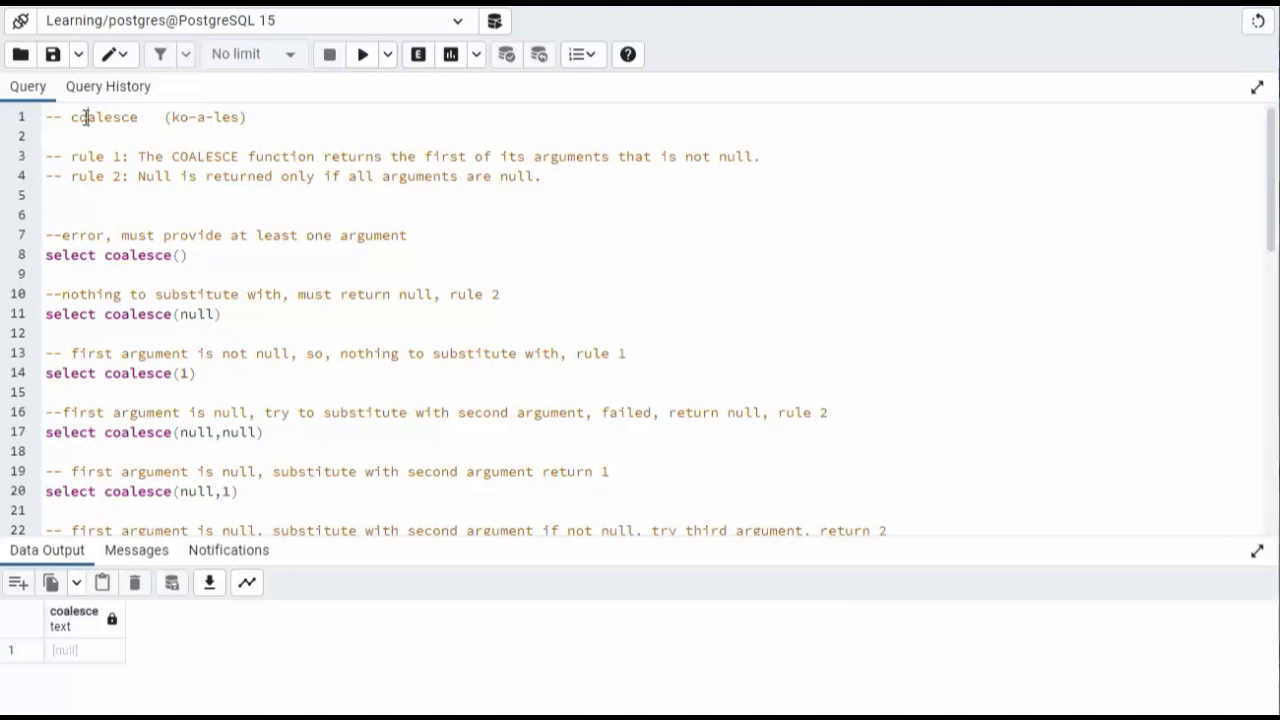
double_click(104, 117)
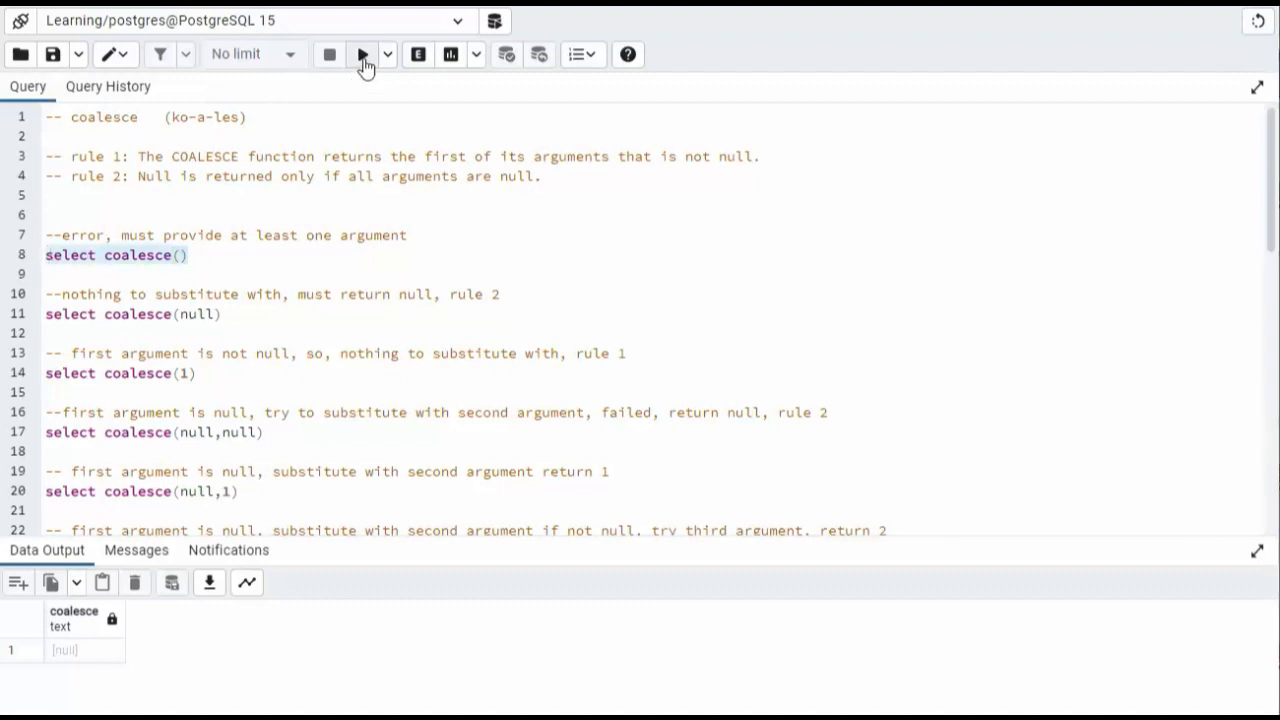
left_click(362, 54)
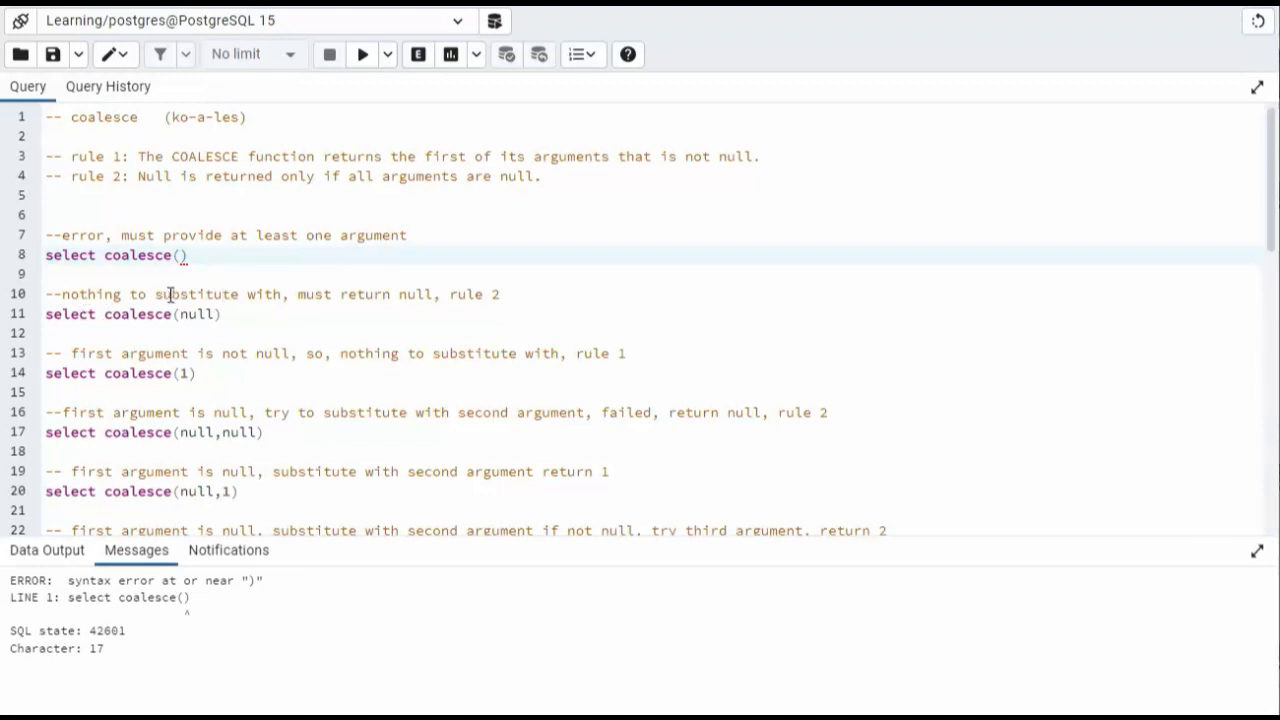
mouse_move(430, 293)
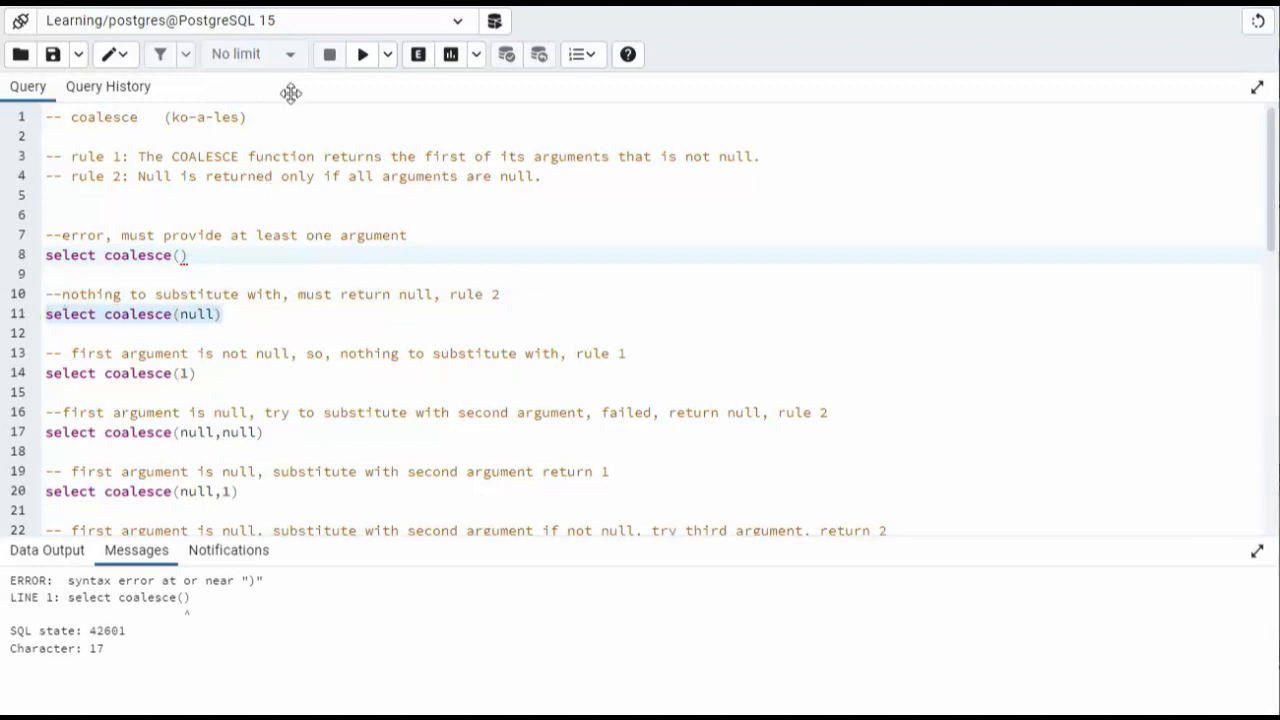
left_click(362, 54)
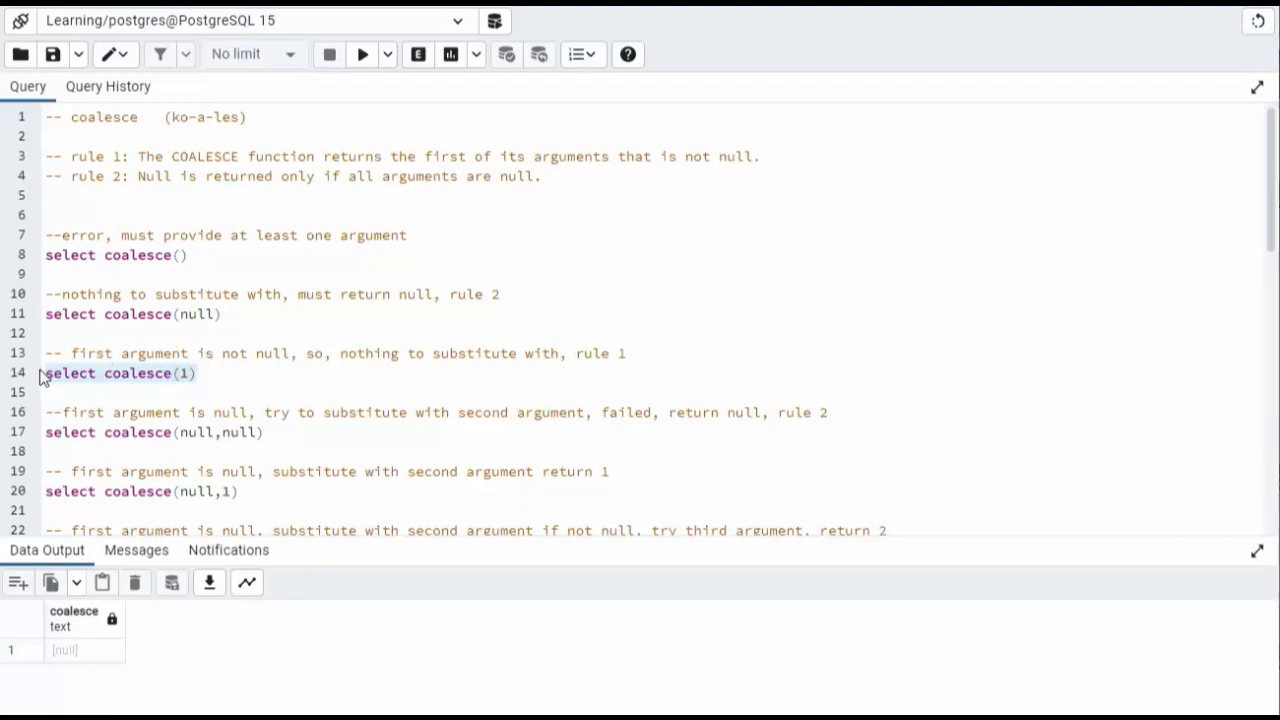
left_click(362, 54)
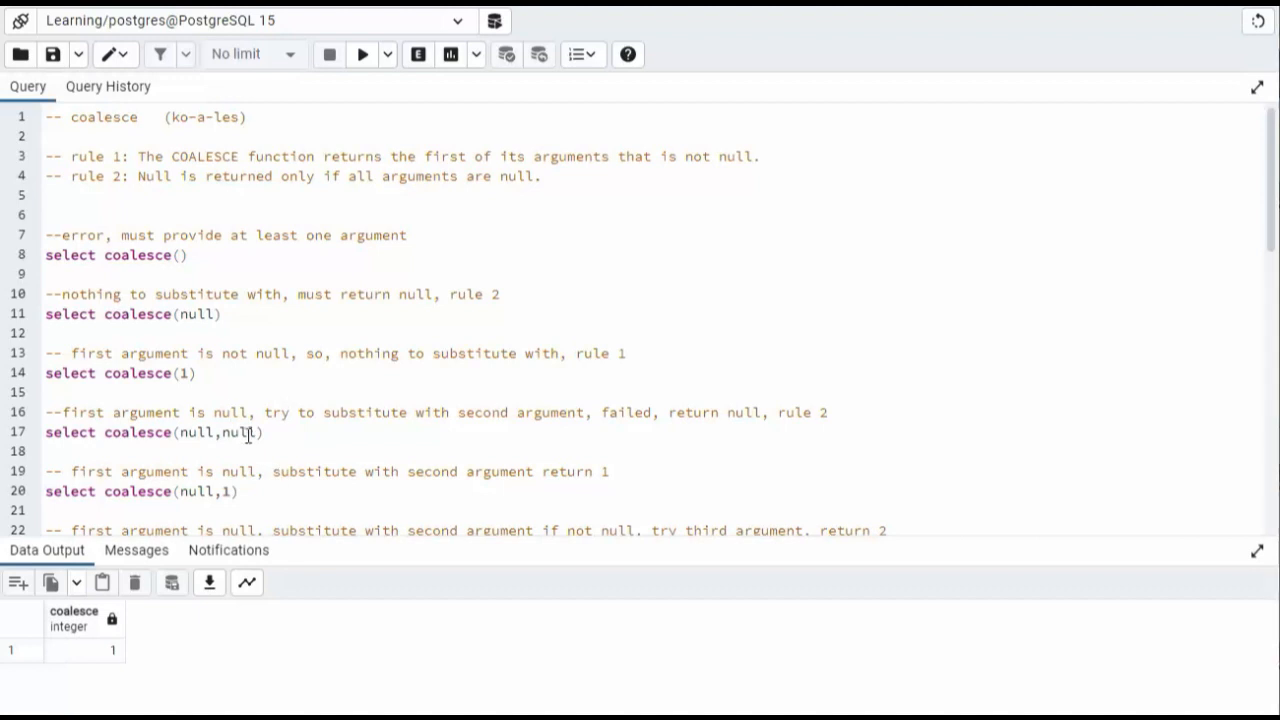
Run coalesce(null,1), then the three-nulls-and-3 example returning 3.
double_click(239, 432)
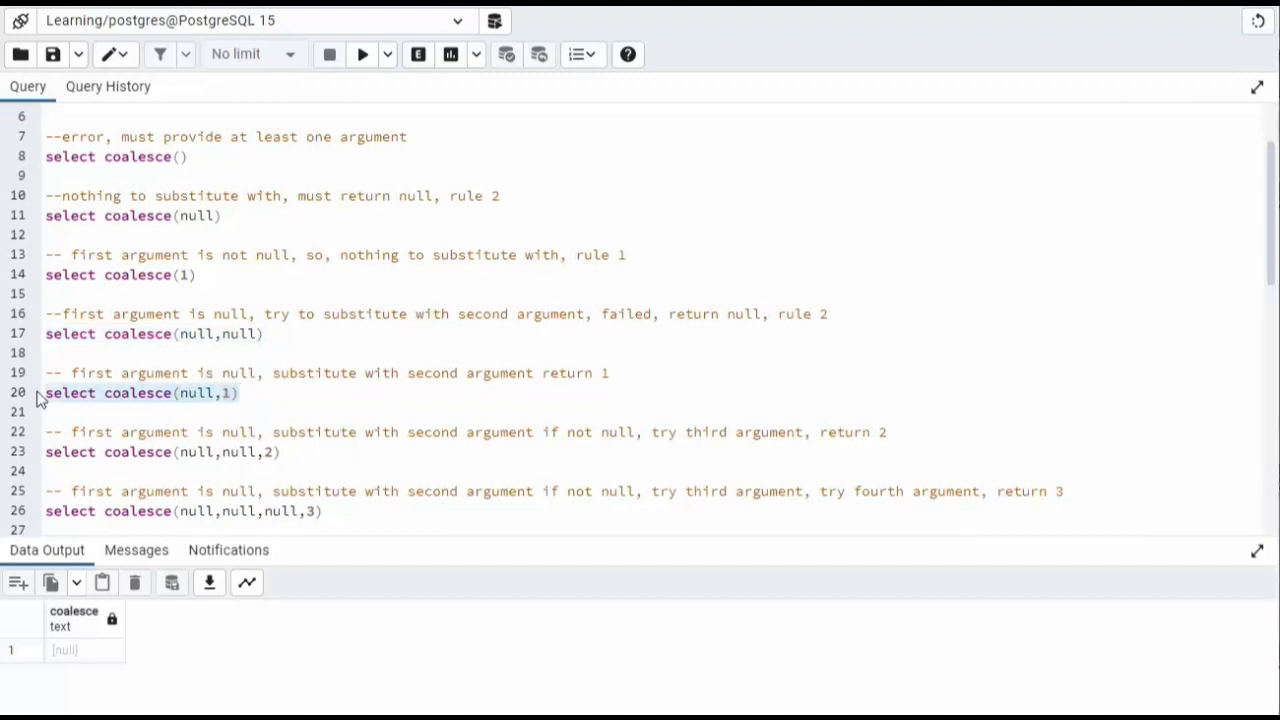
left_click(362, 54)
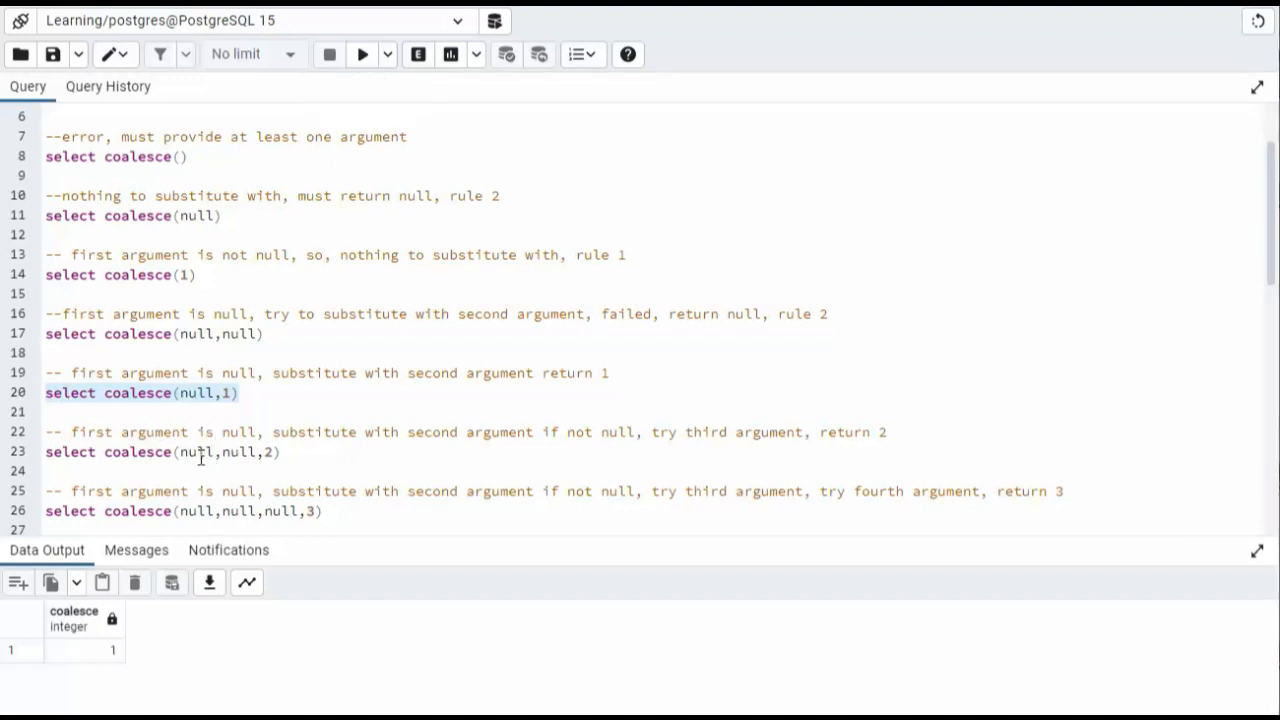
left_click(240, 451)
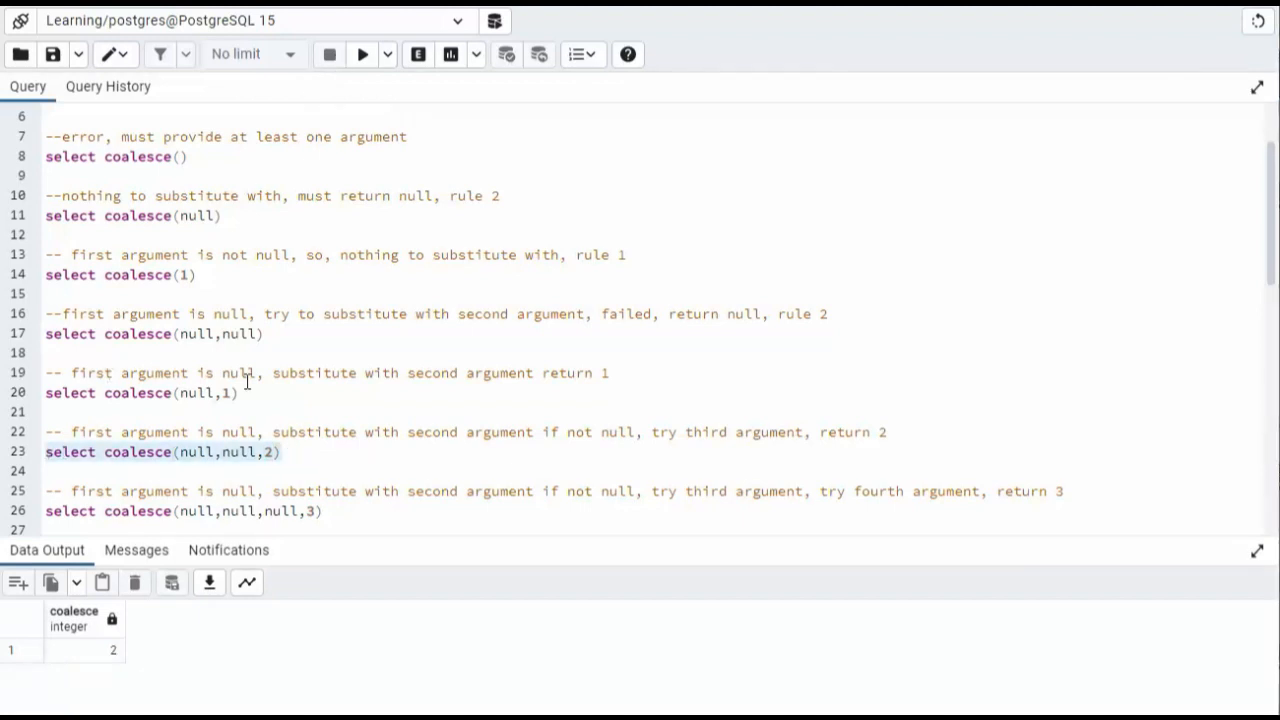
left_click(195, 511)
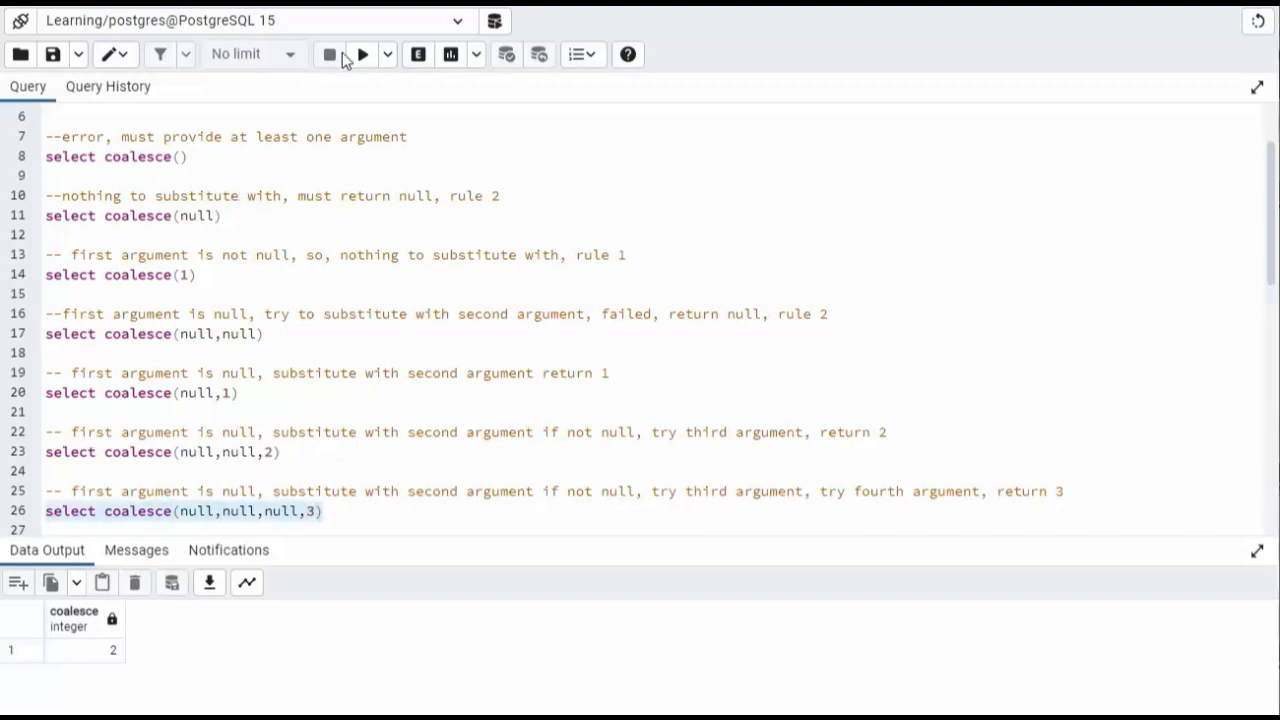
left_click(361, 54)
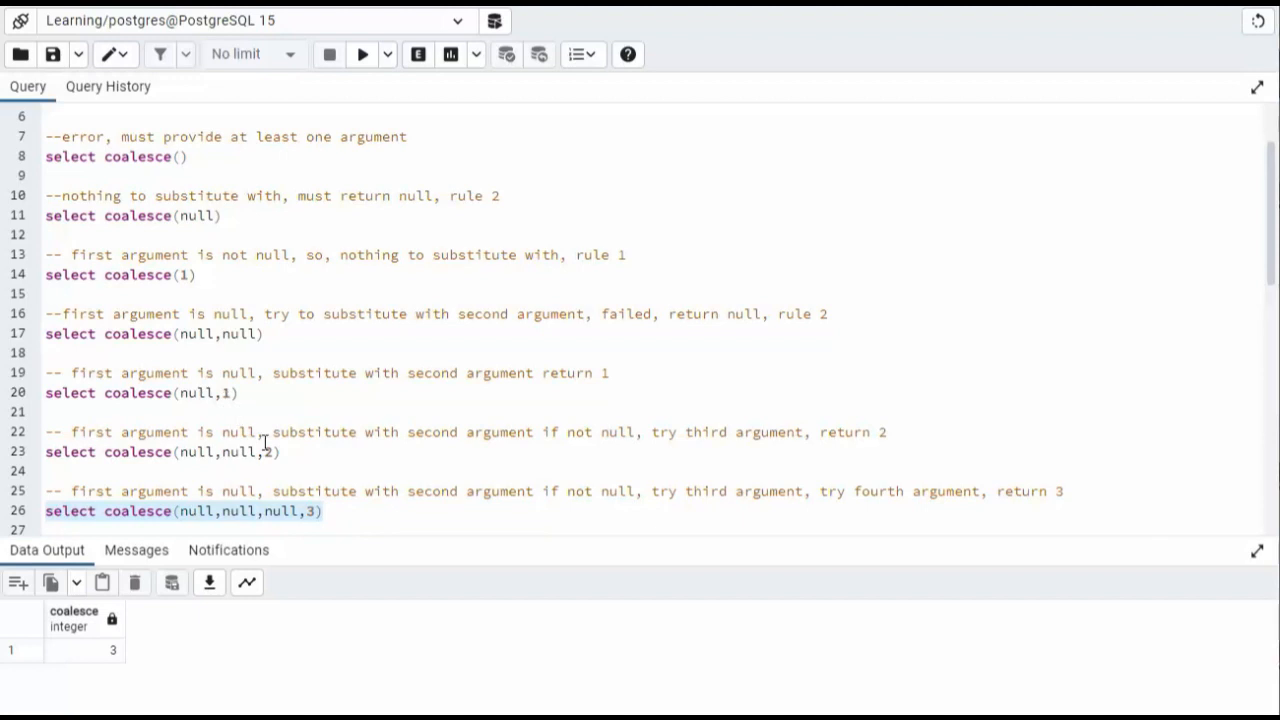
mouse_move(371, 392)
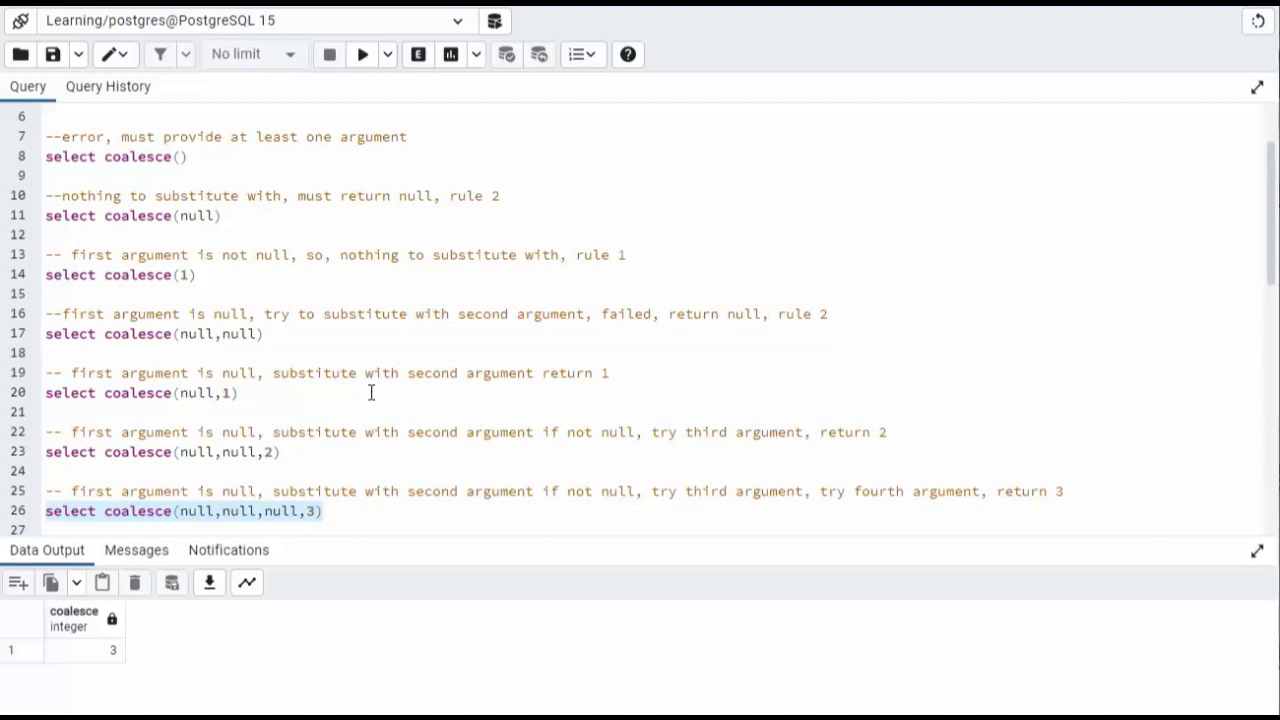
scroll("down", 3)
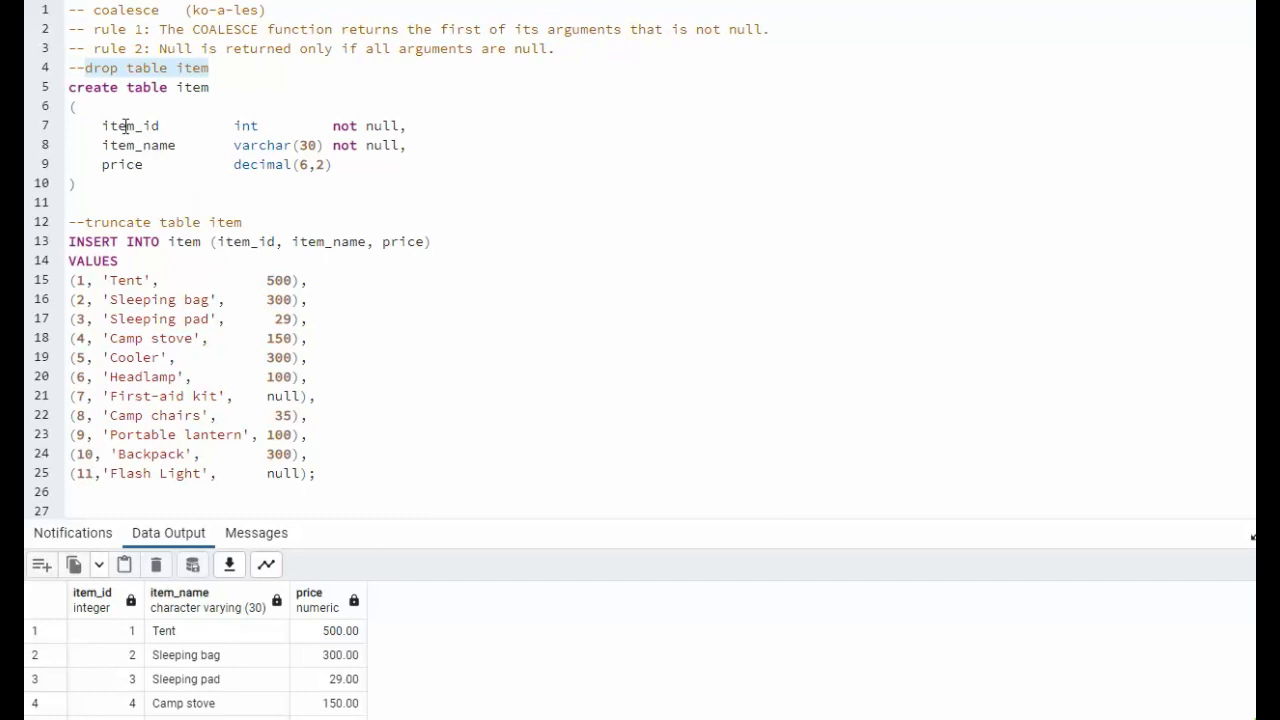
mouse_move(133, 145)
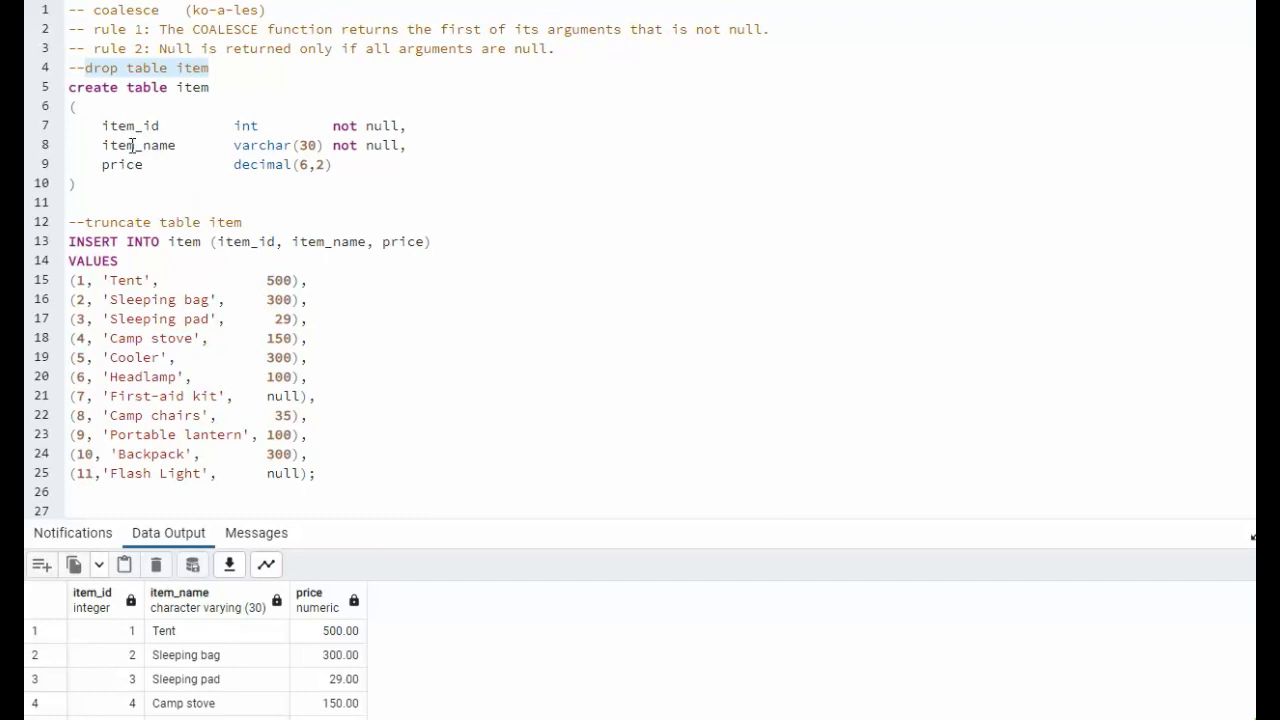
Place the cursor in the item script to work on the Camp chairs COALESCE query.
left_click(338, 164)
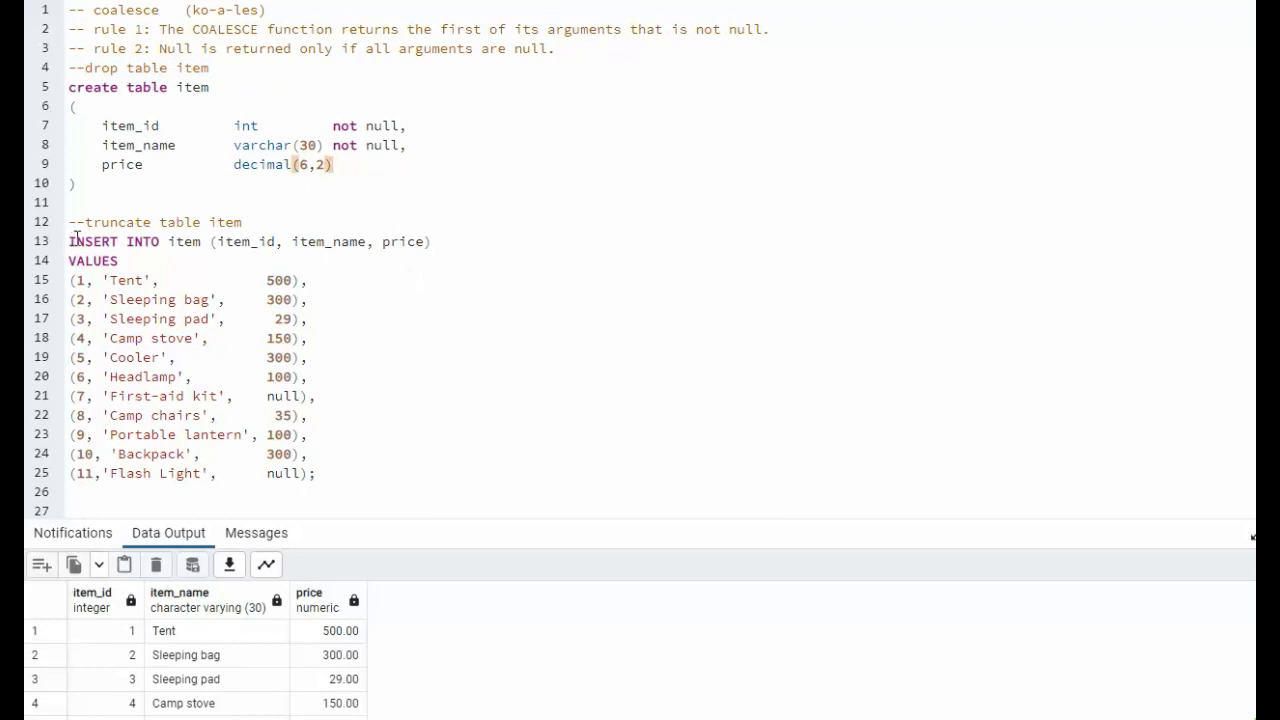
mouse_move(344, 400)
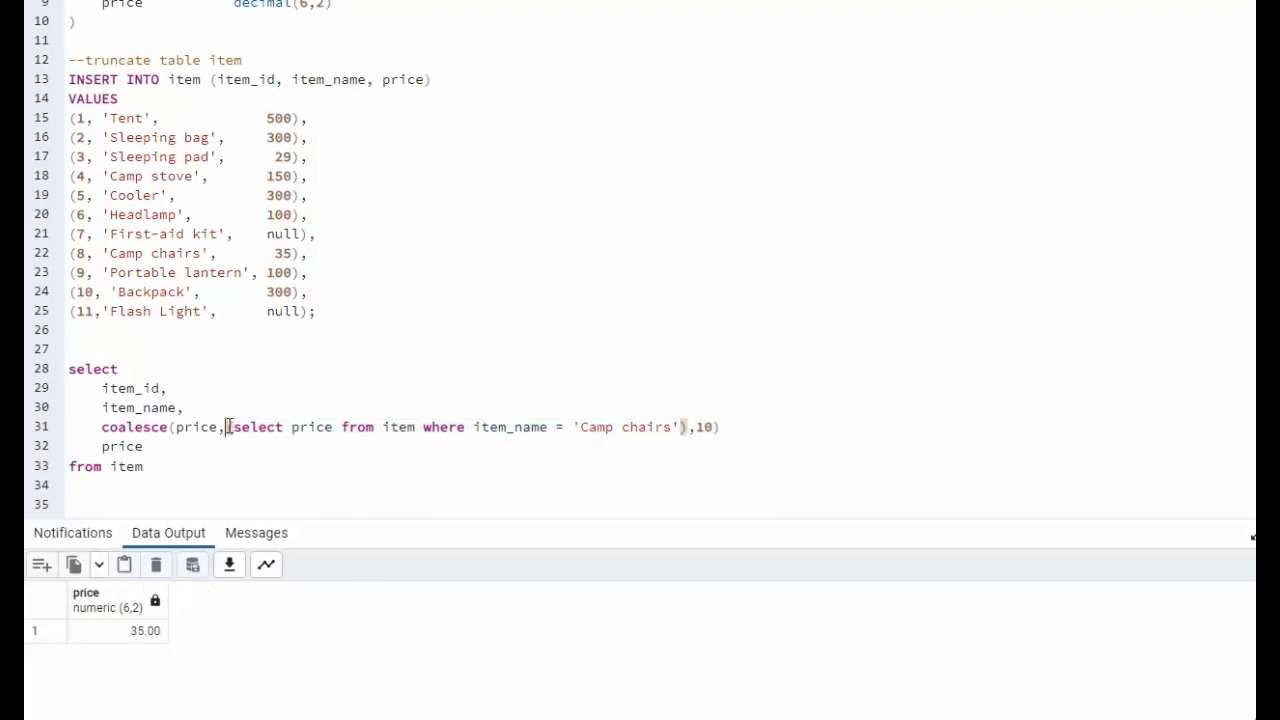
Swap the Camp chairs price subquery for 35, then restore the subquery text.
left_click_drag(227, 427, 685, 427)
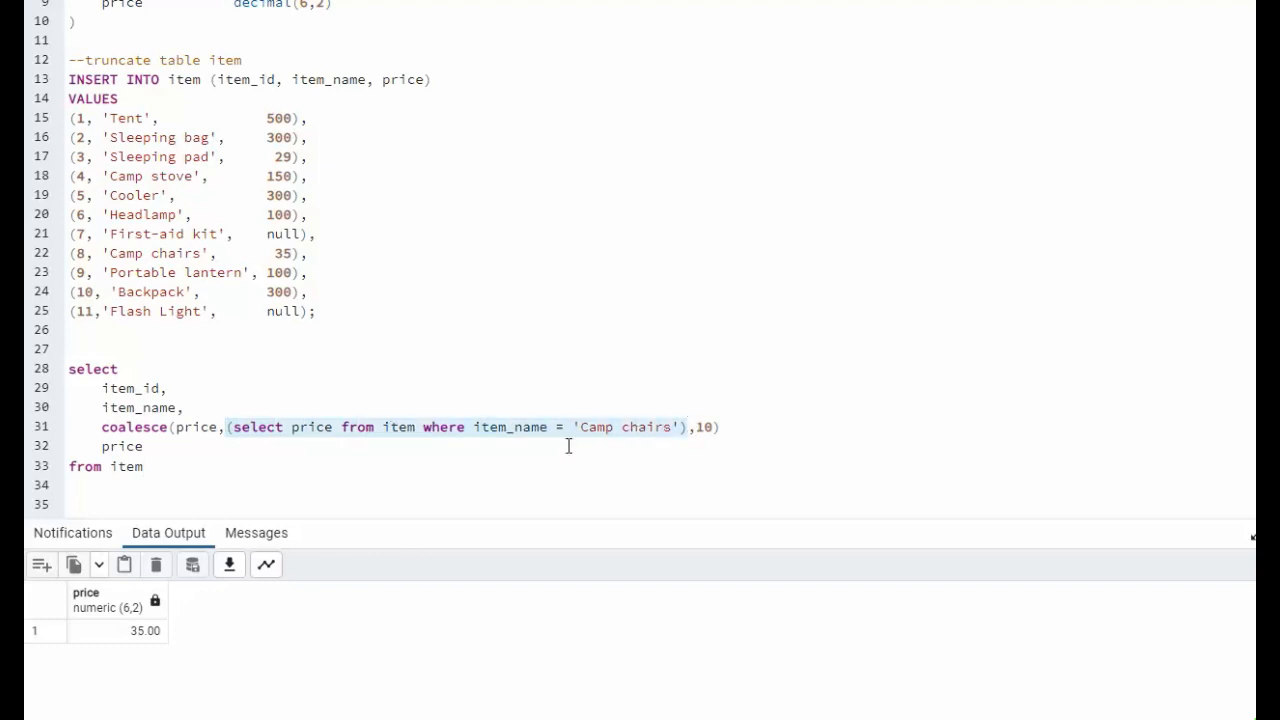
type("35,10)")
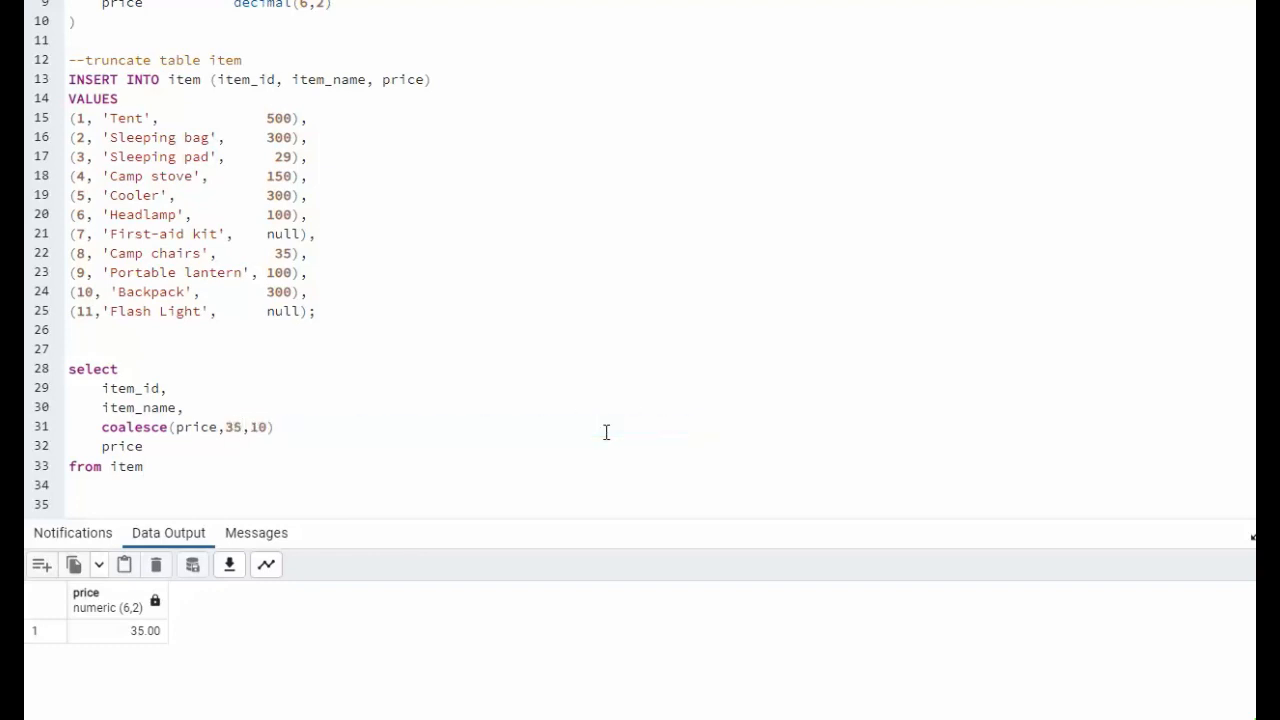
type("select price from item where item_name = 'Camp chairs')")
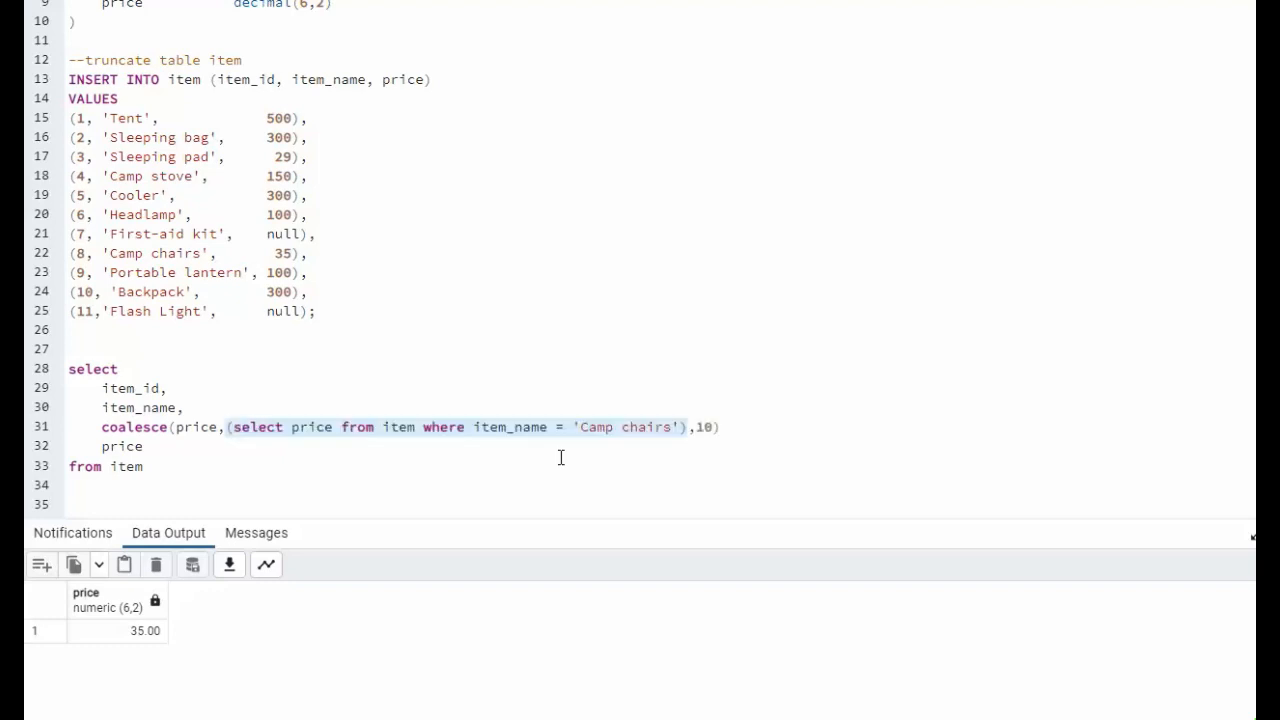
mouse_move(290, 258)
type("select * from item")
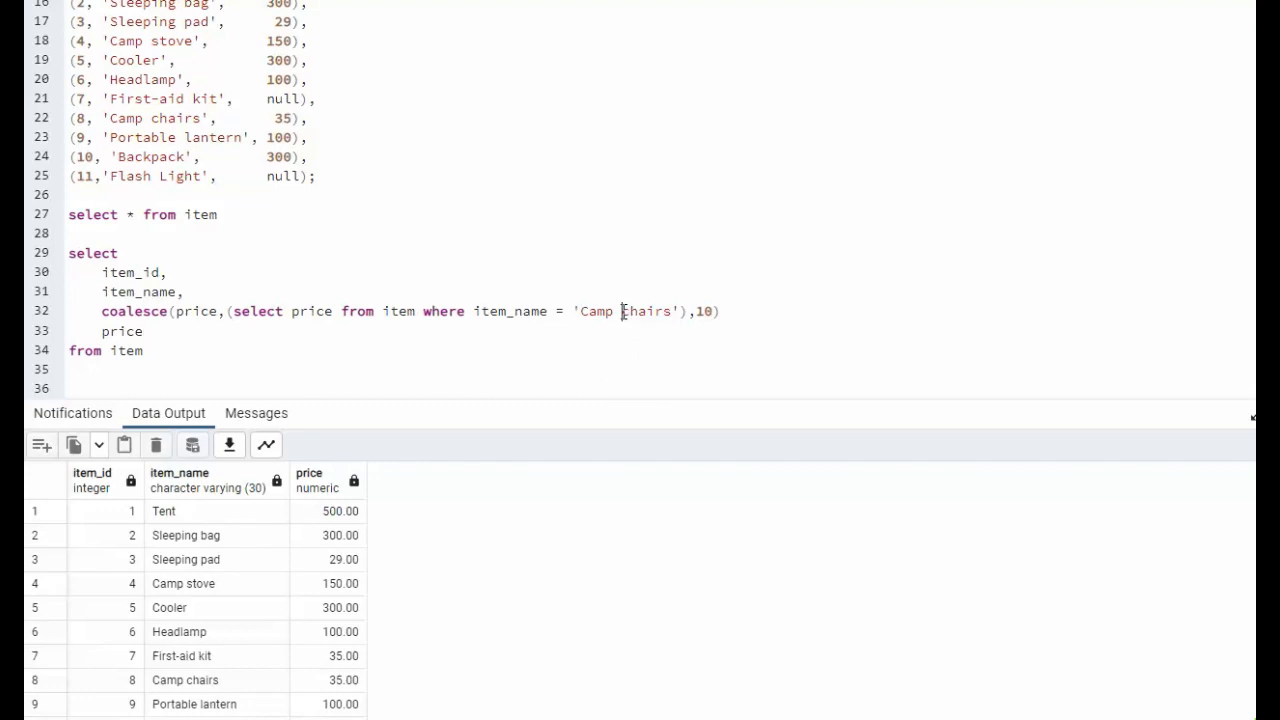
Change the subquery's 'Camp chairs' to 'Camp e-chairs' so prices fall back to 10.
type("e-")
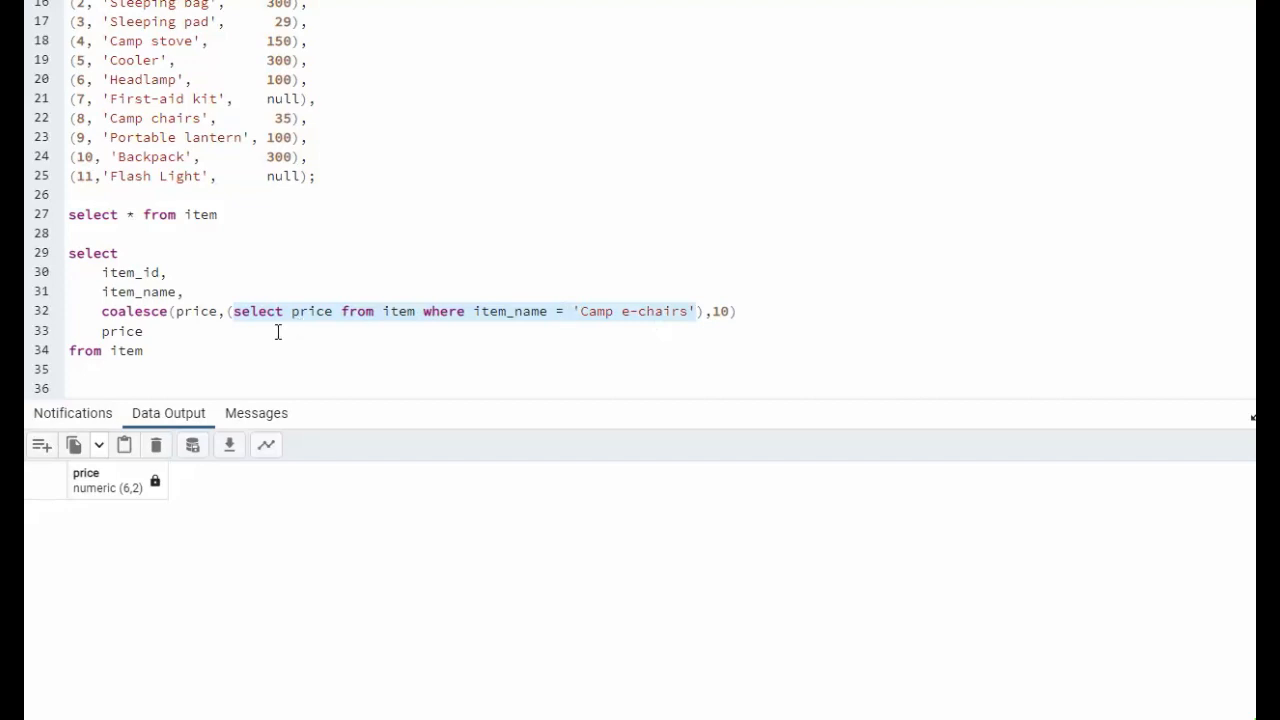
mouse_move(277, 311)
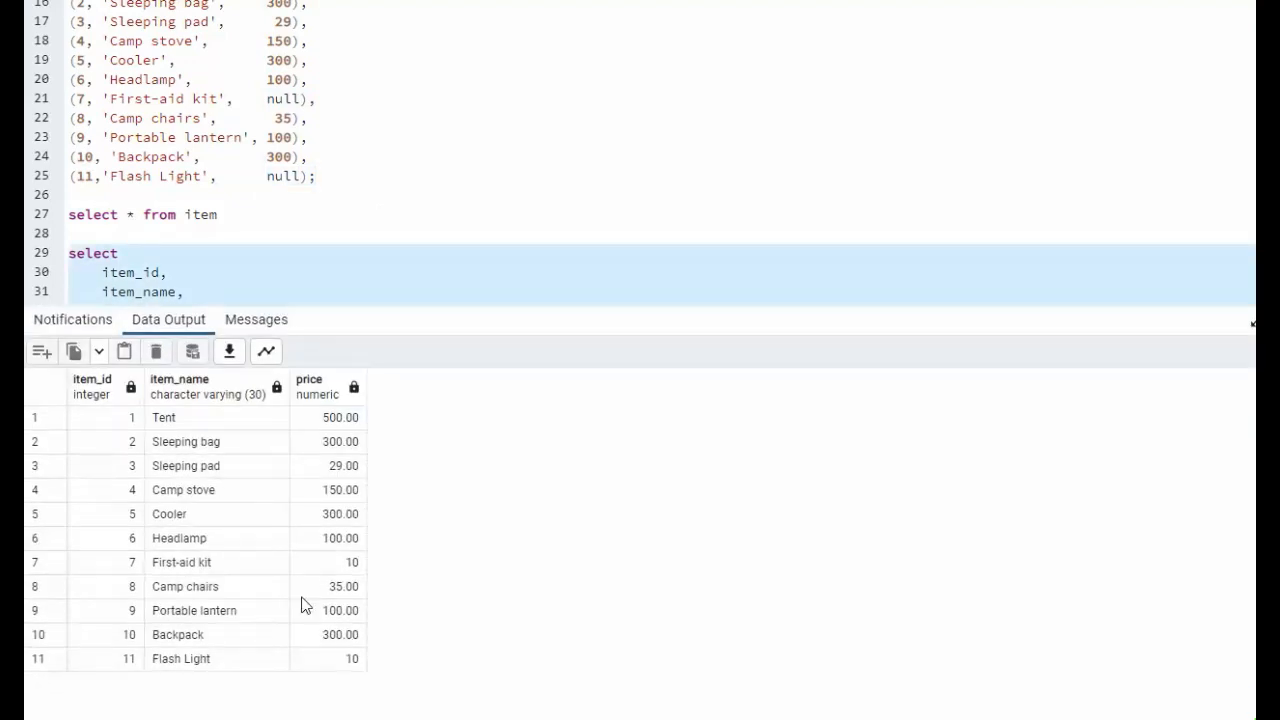
left_click(495, 195)
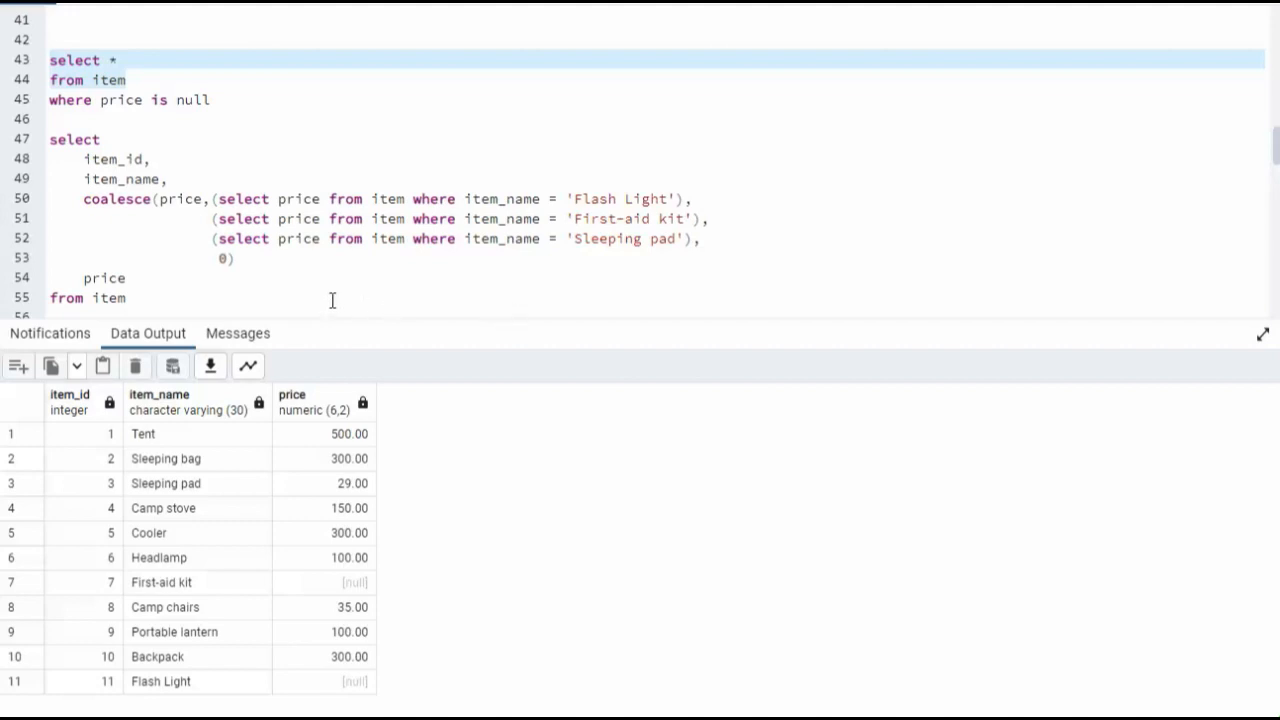
mouse_move(337, 592)
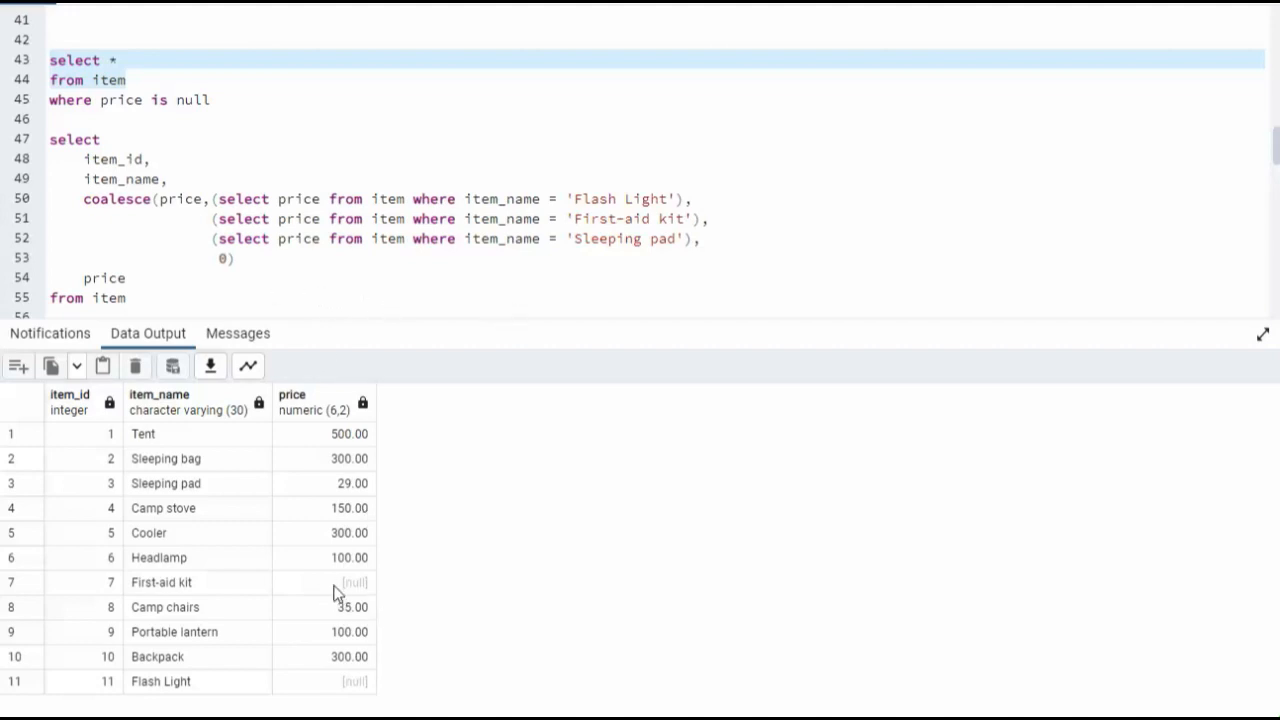
mouse_move(366, 690)
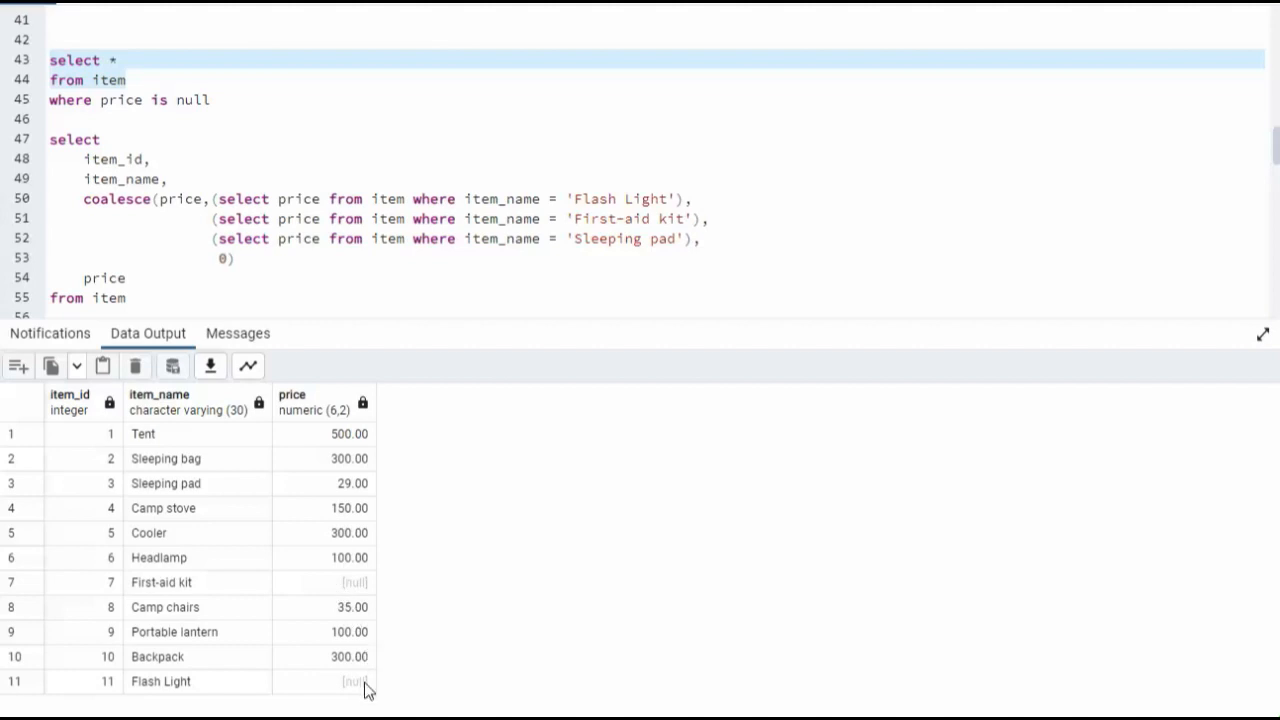
mouse_move(344, 340)
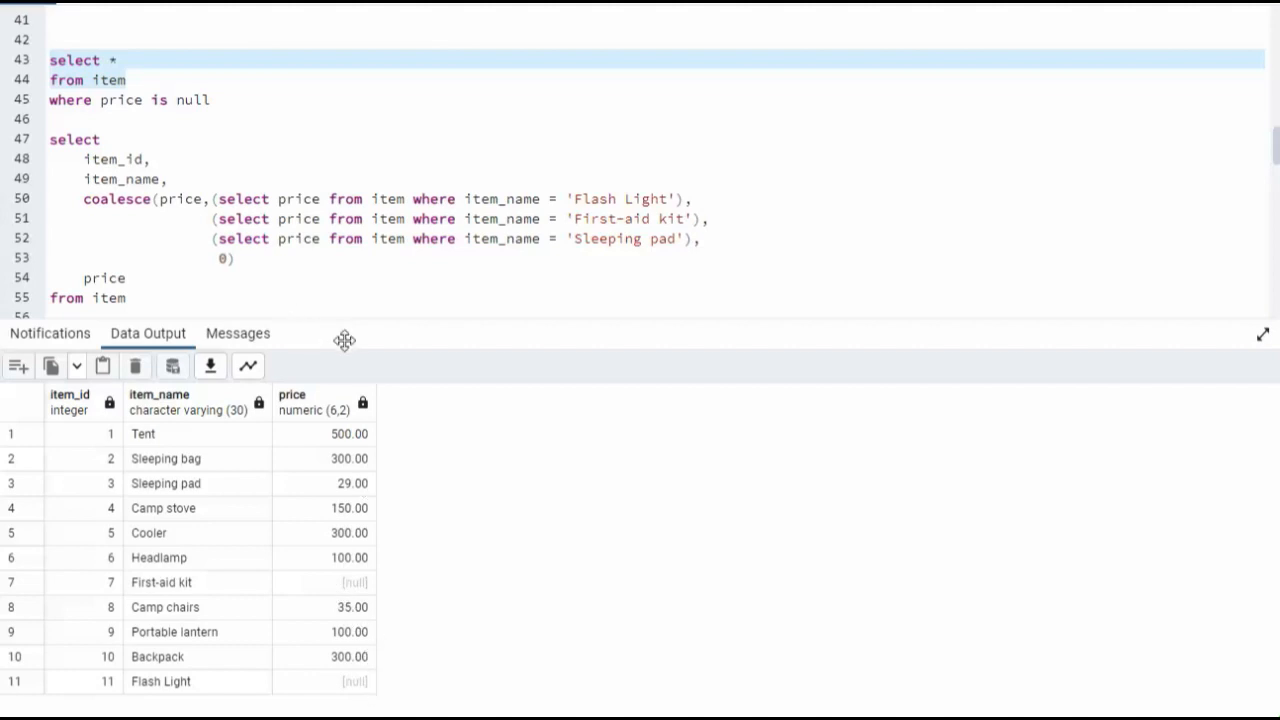
mouse_move(108, 176)
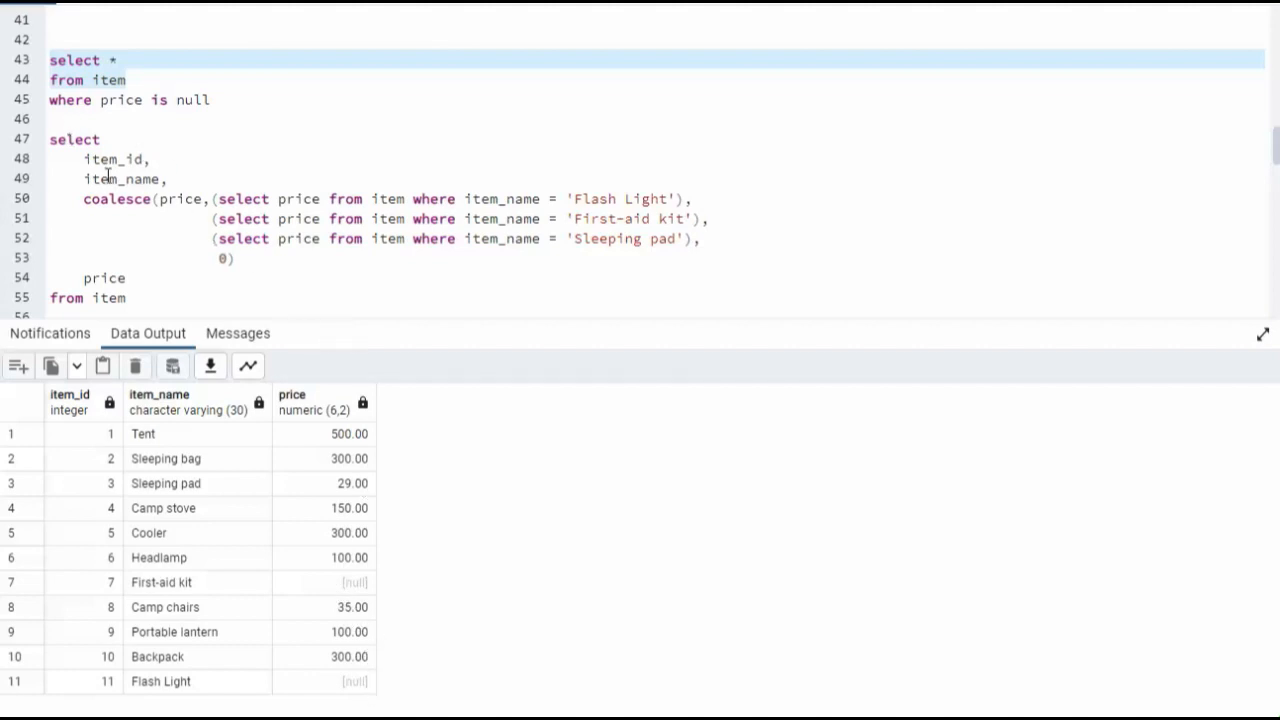
mouse_move(138, 206)
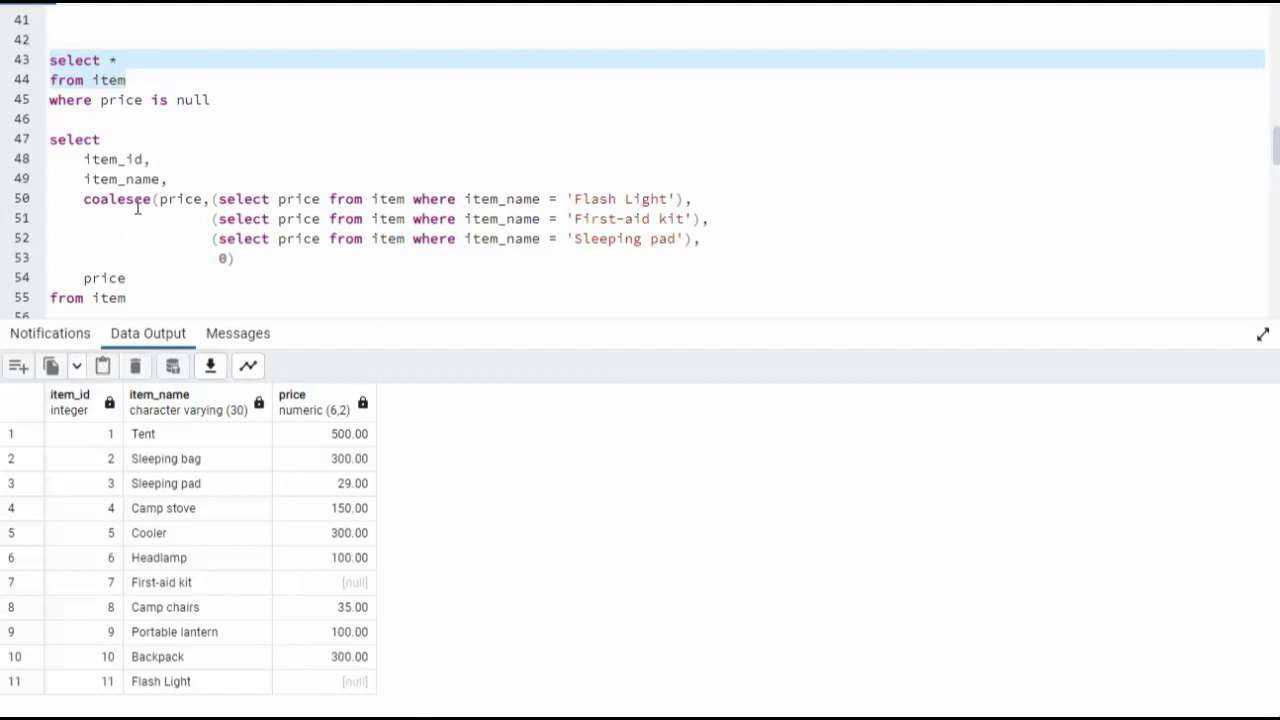
left_click(286, 258)
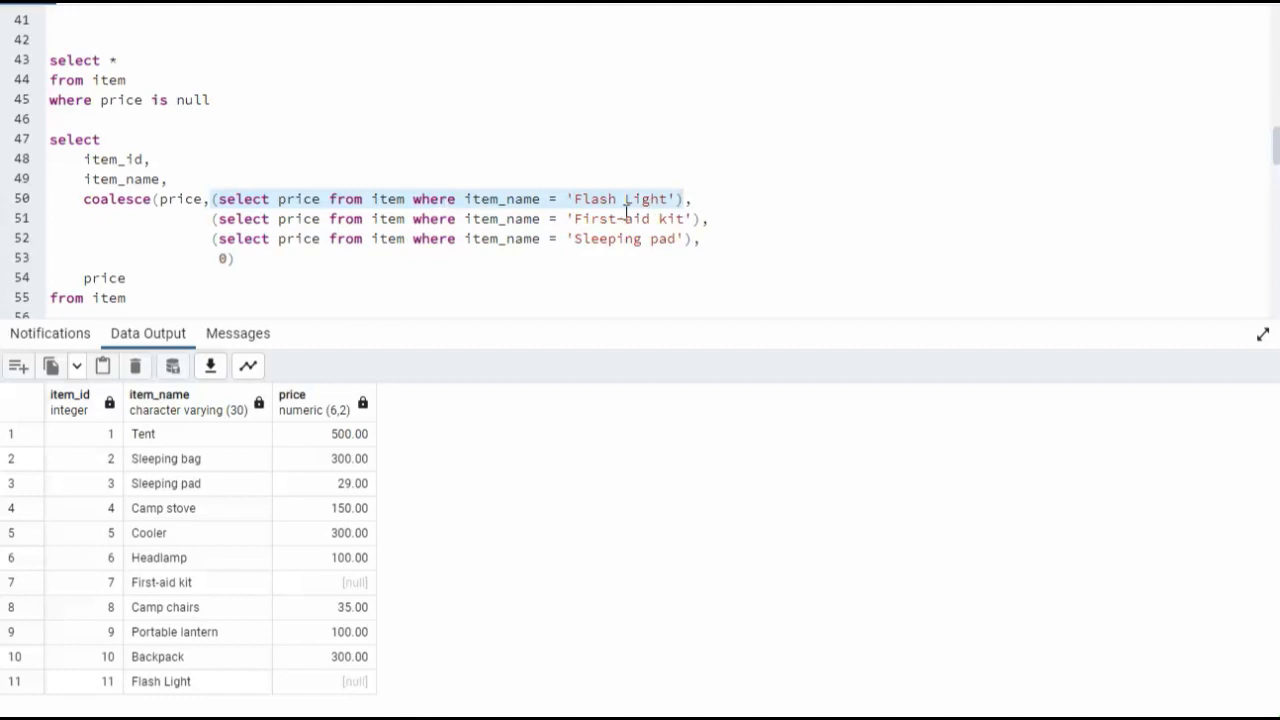
mouse_move(365, 695)
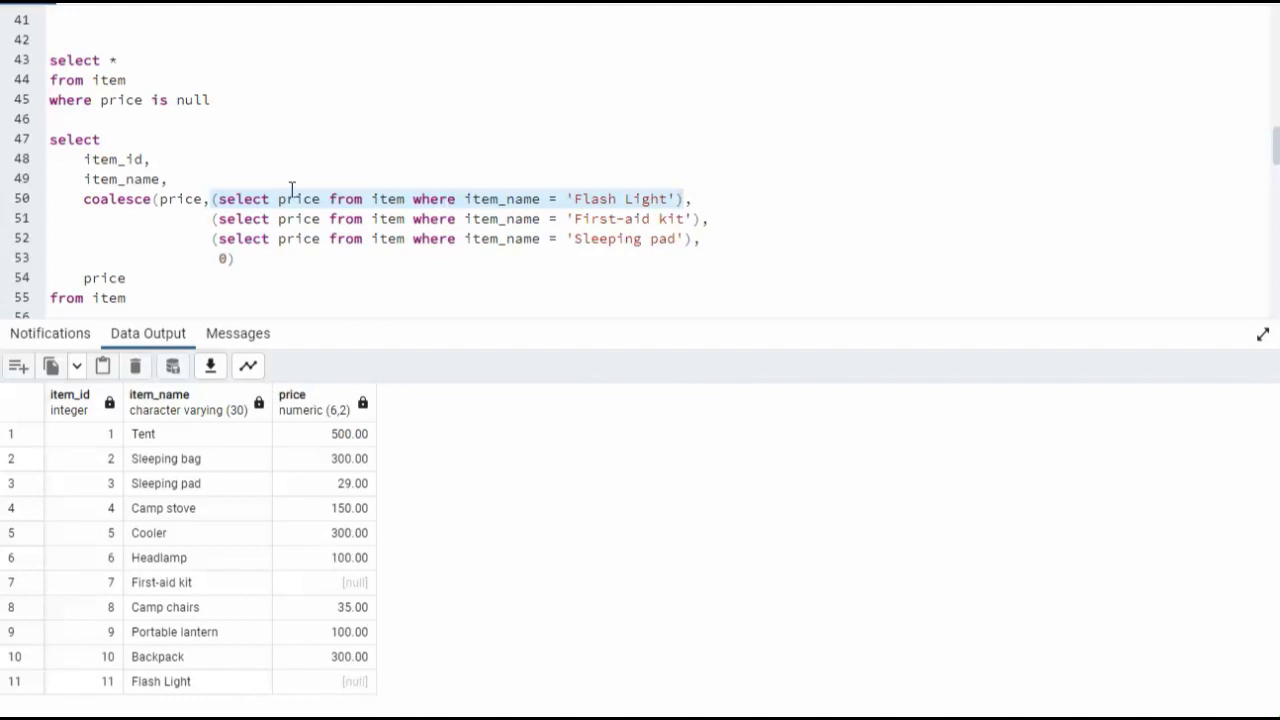
mouse_move(673, 181)
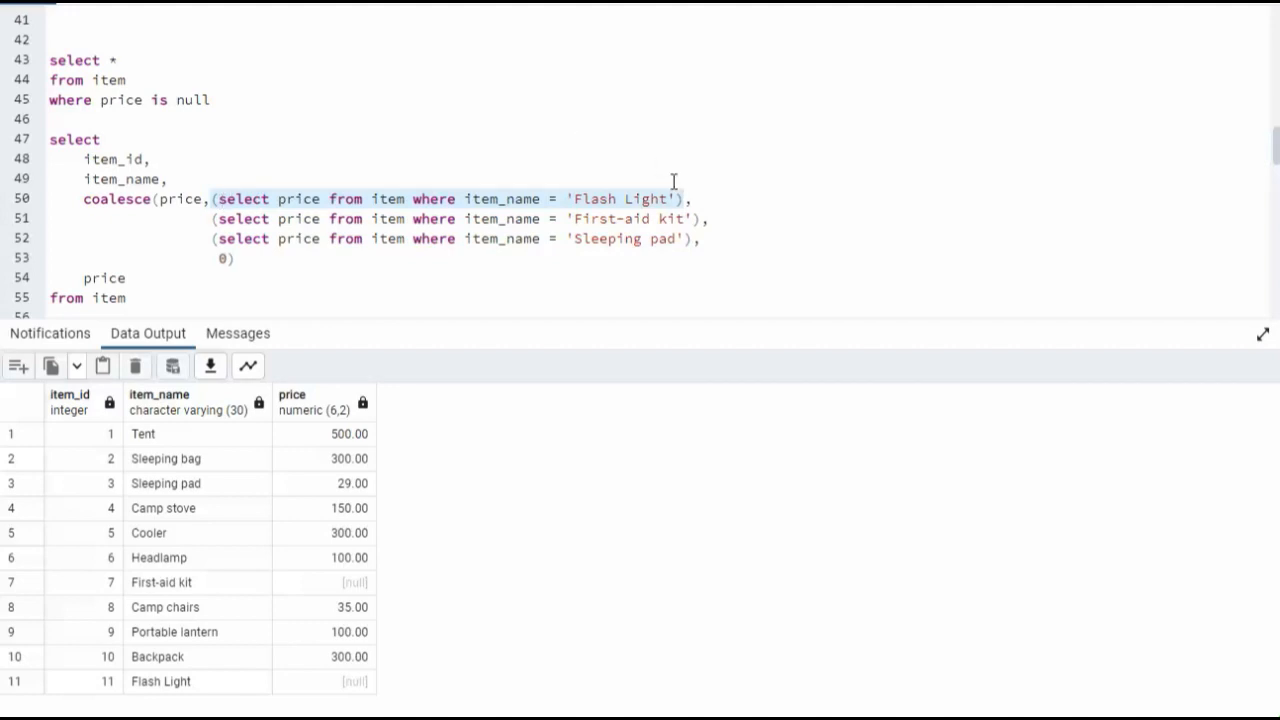
mouse_move(283, 222)
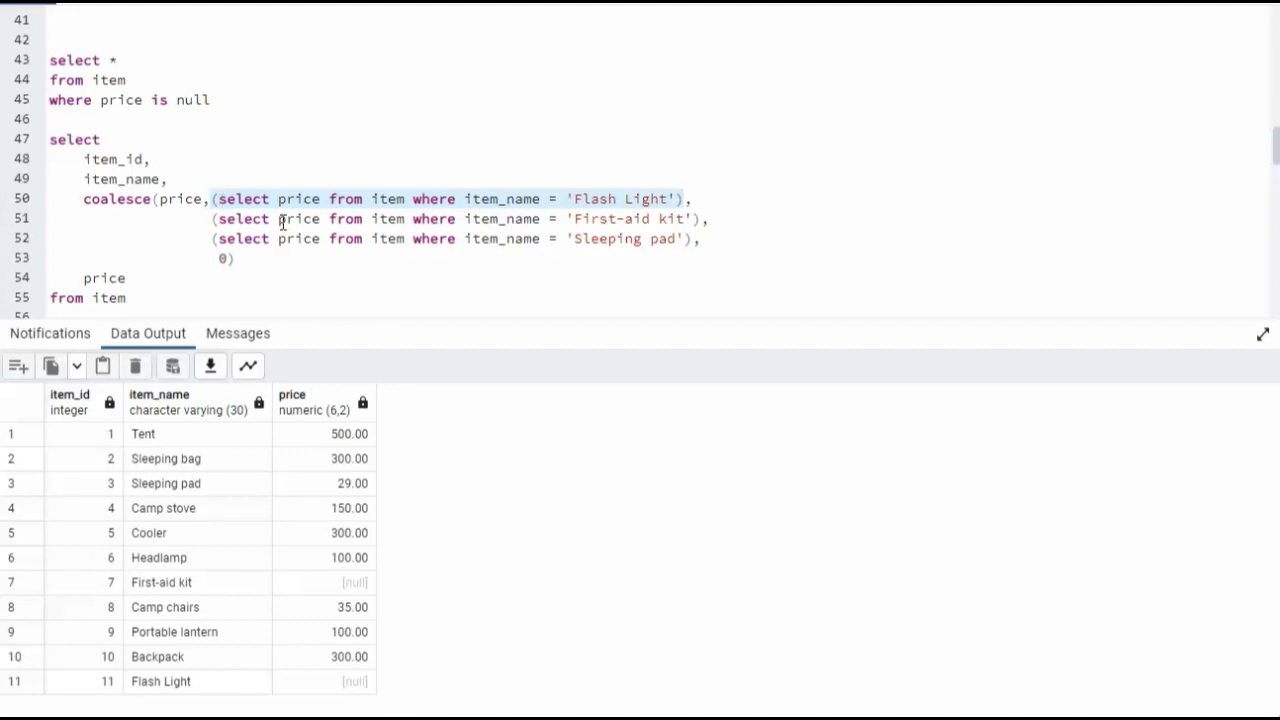
mouse_move(660, 218)
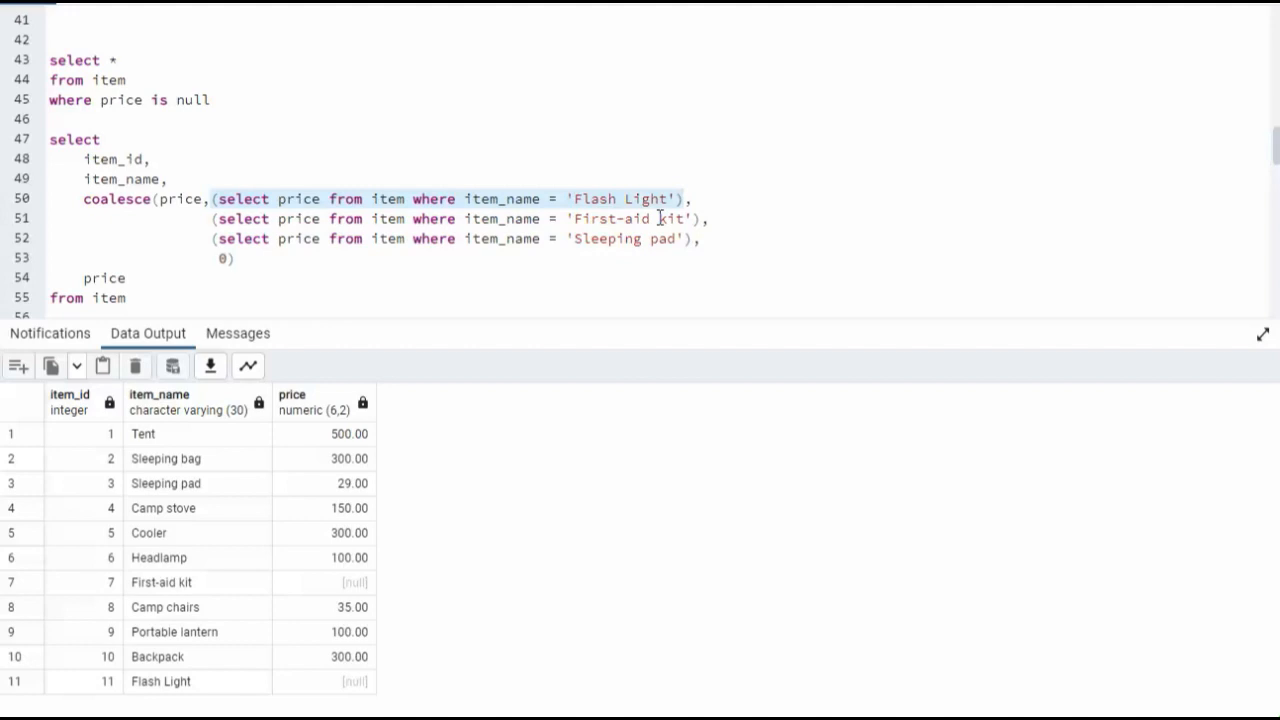
mouse_move(140, 595)
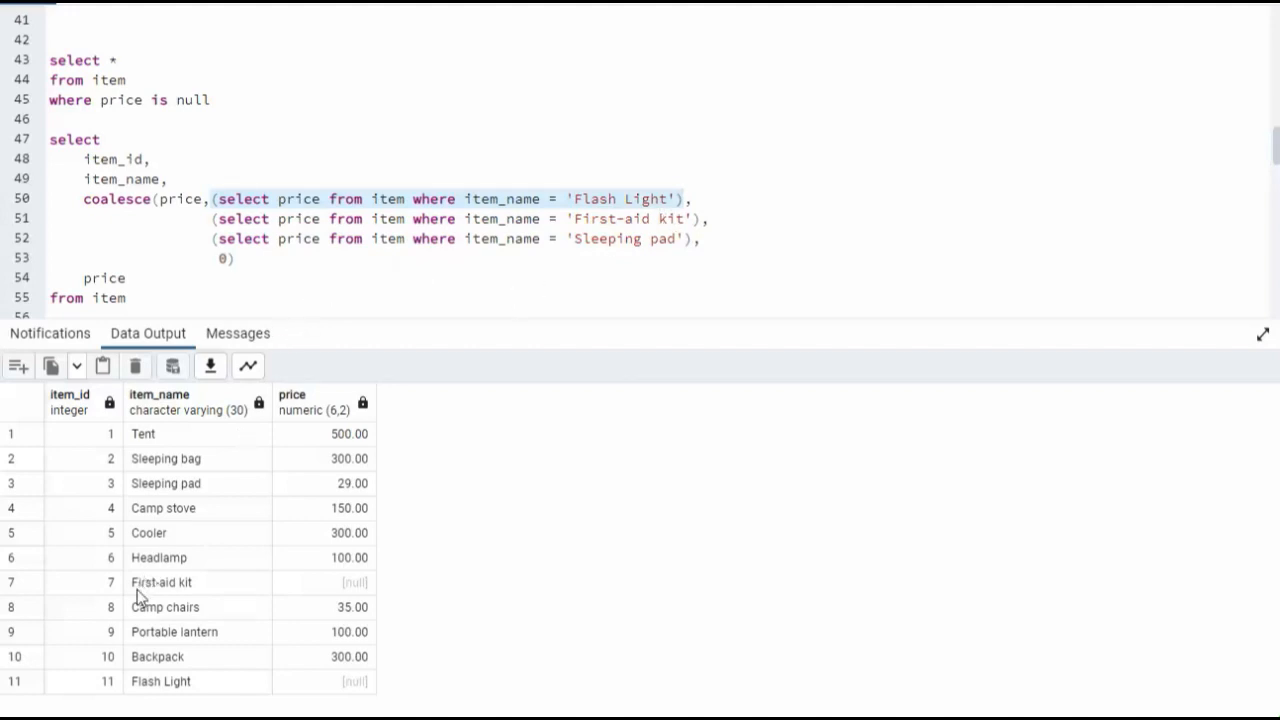
mouse_move(353, 593)
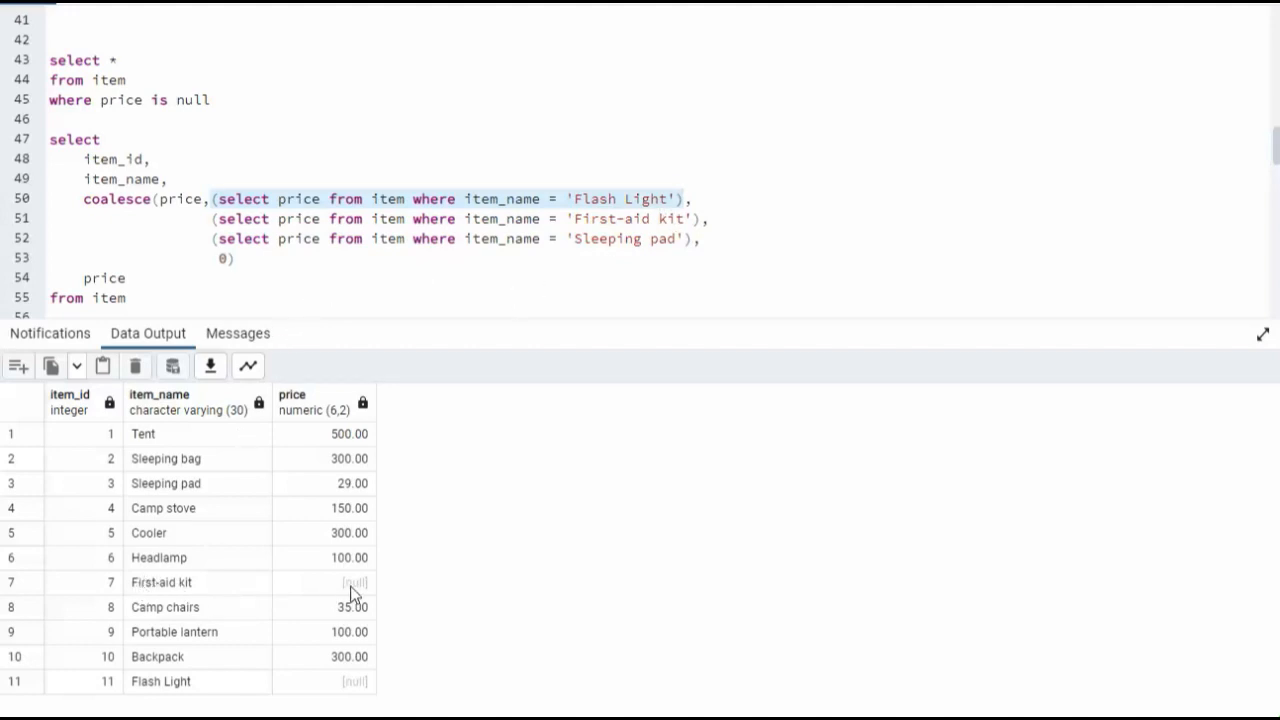
mouse_move(360, 575)
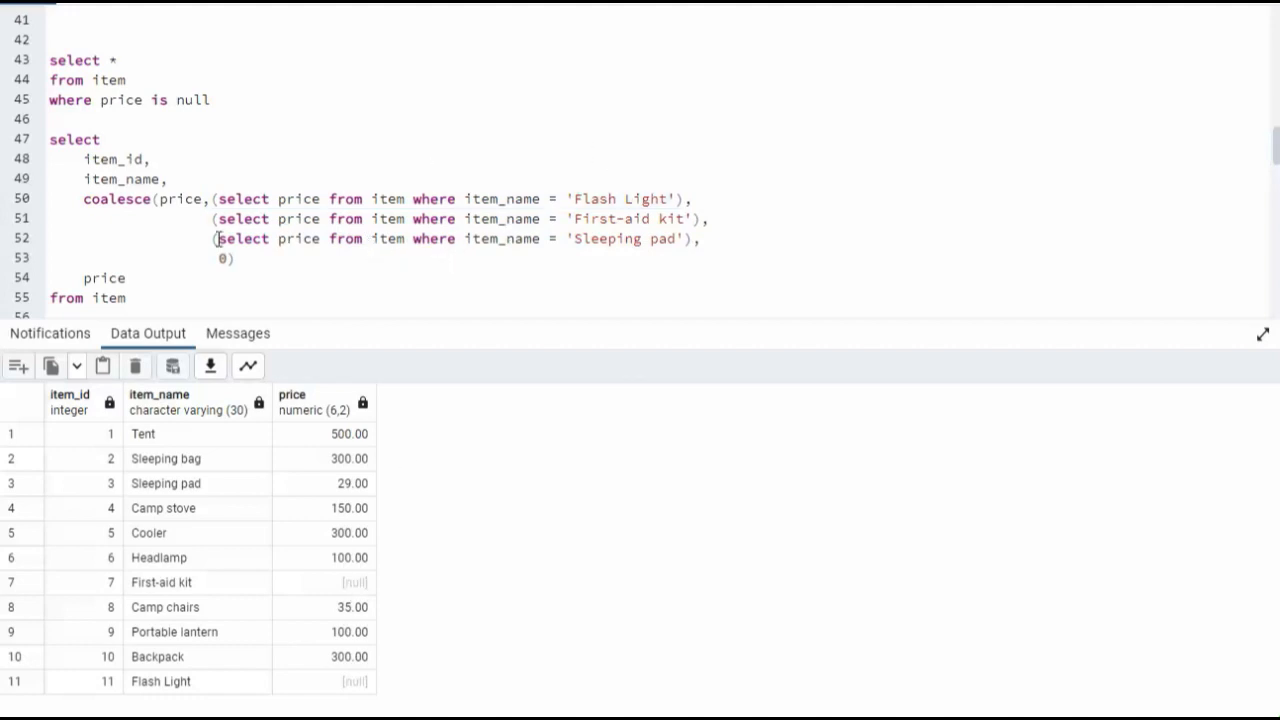
left_click_drag(213, 238, 688, 238)
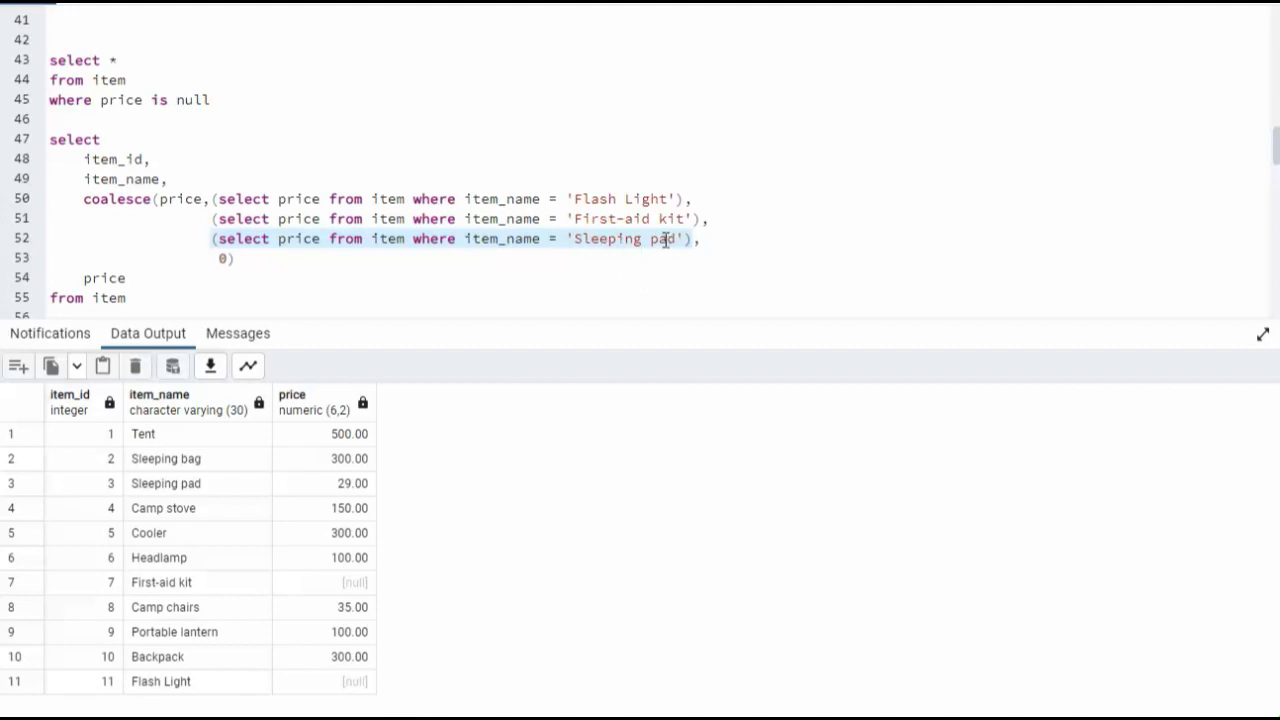
mouse_move(344, 497)
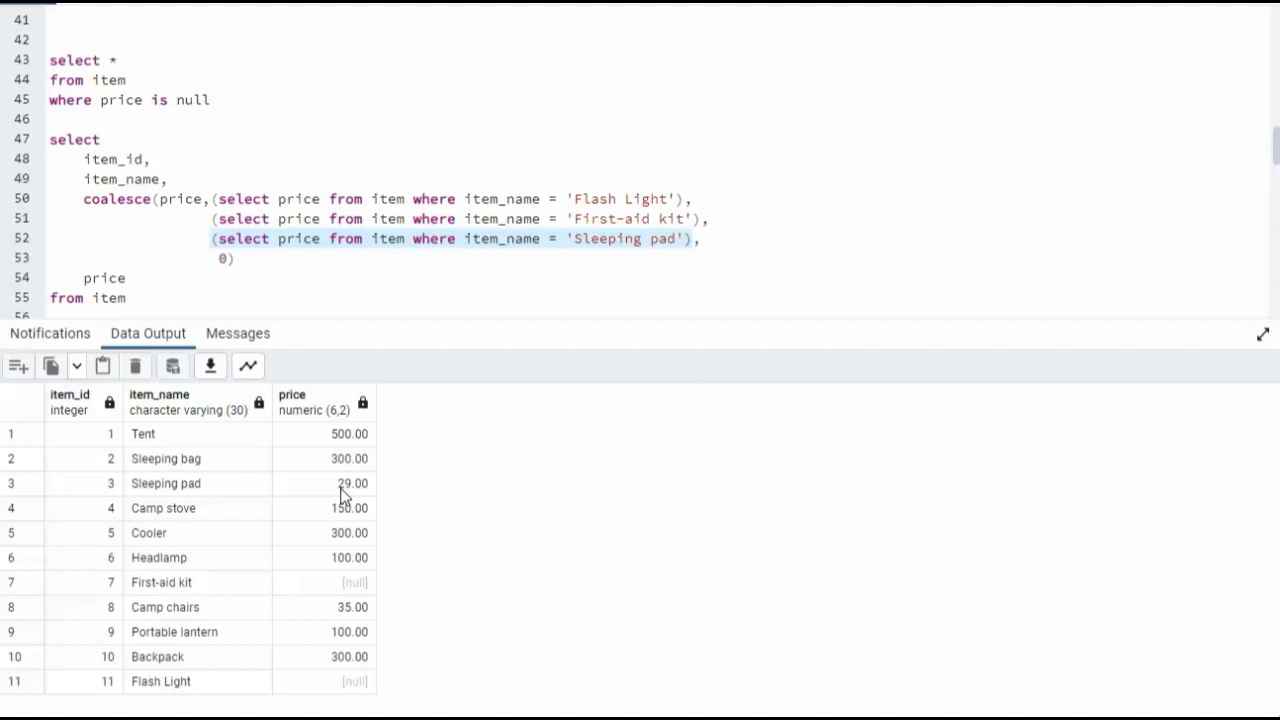
mouse_move(344, 495)
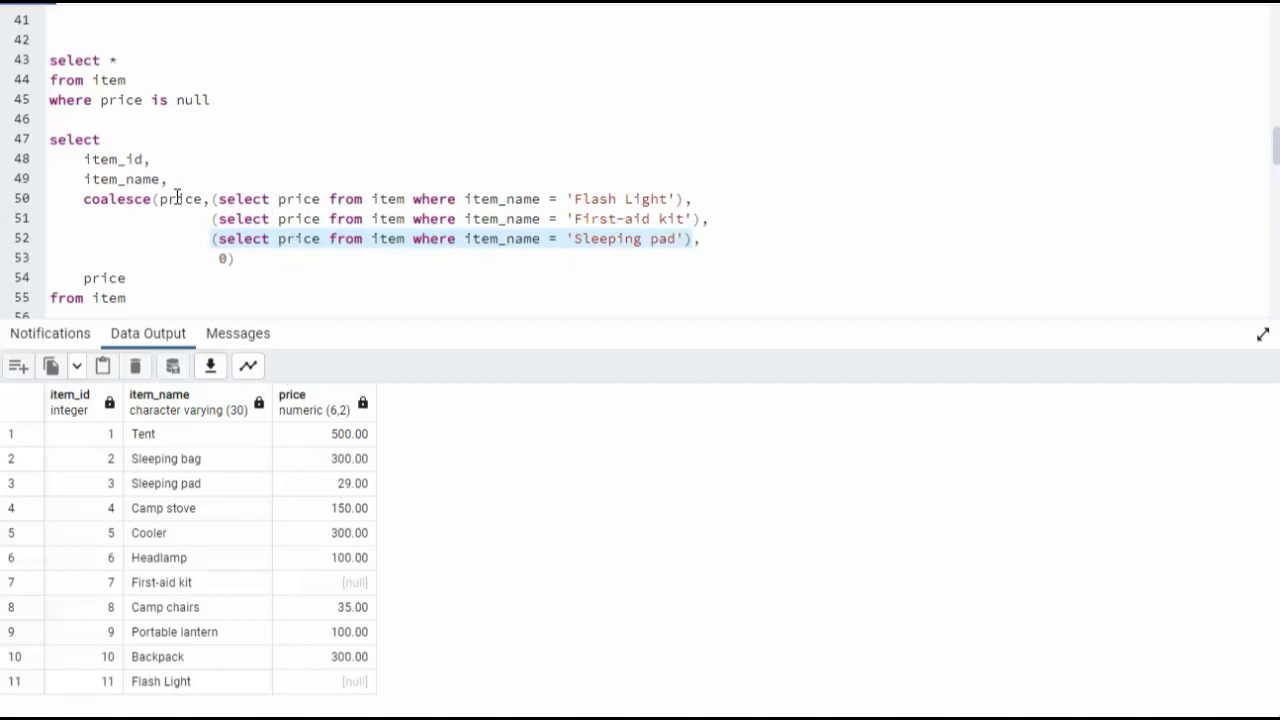
mouse_move(200, 261)
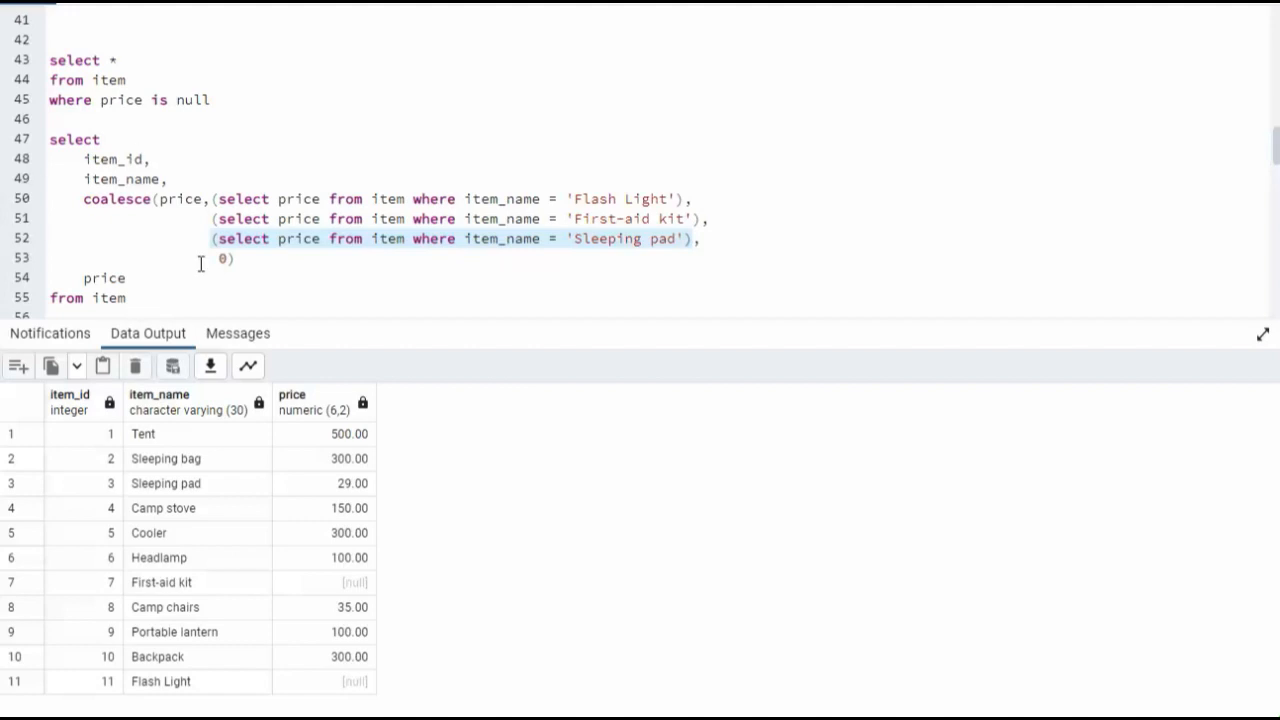
mouse_move(316, 704)
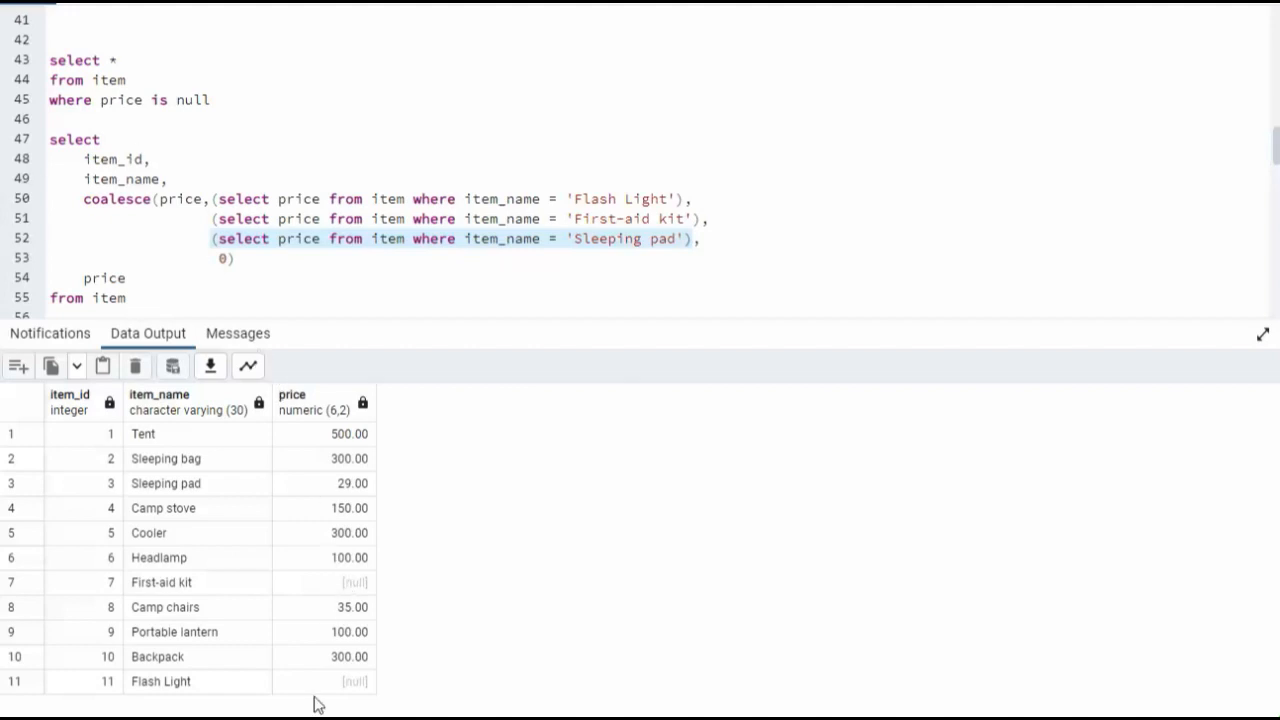
mouse_move(390, 528)
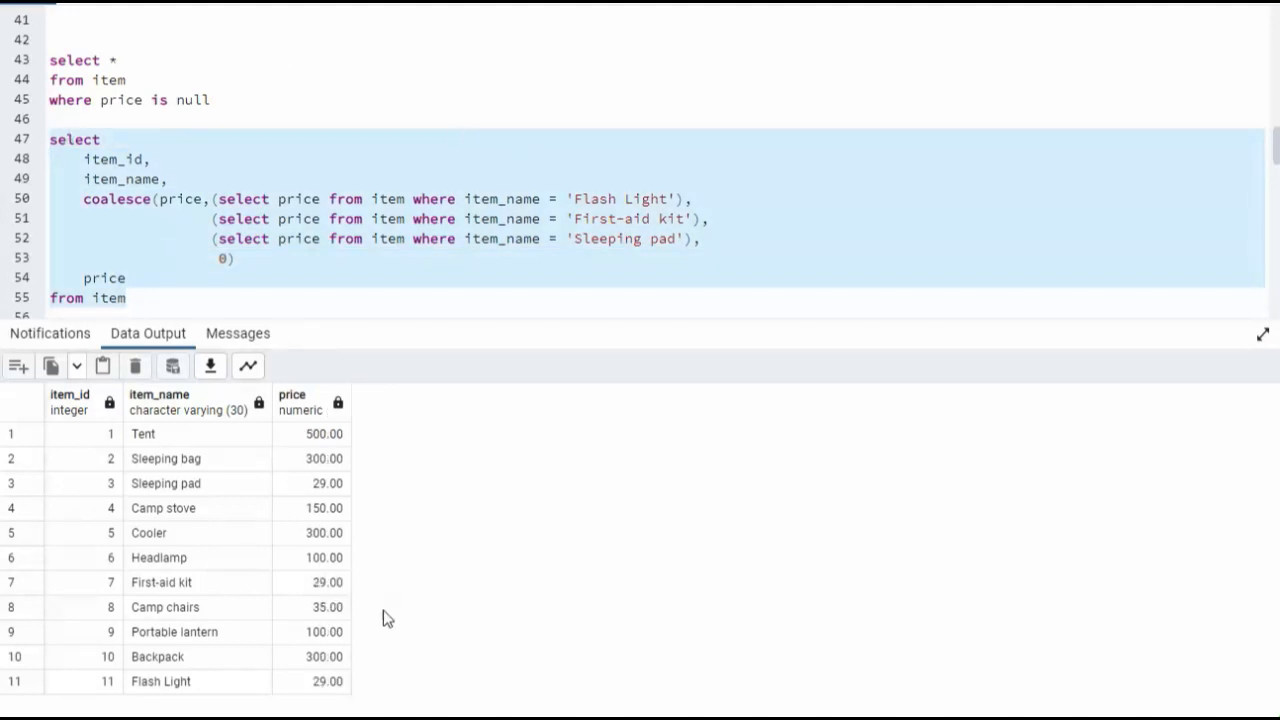
mouse_move(350, 483)
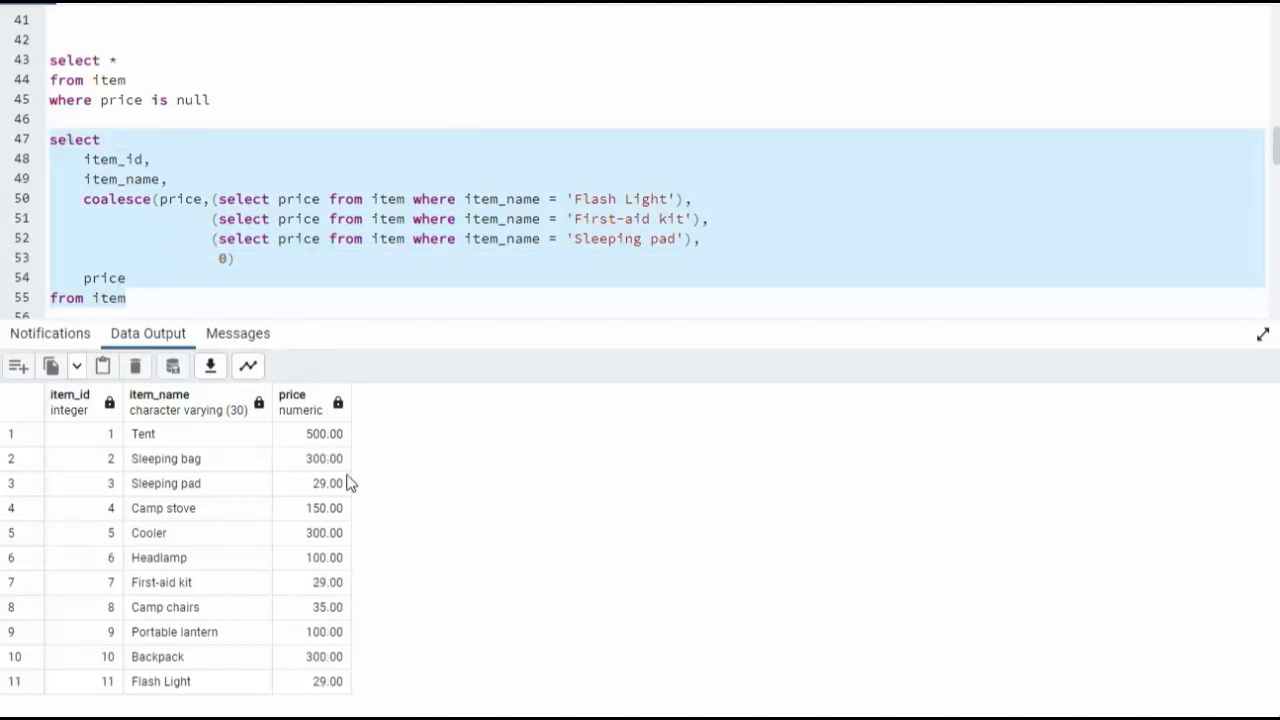
mouse_move(427, 589)
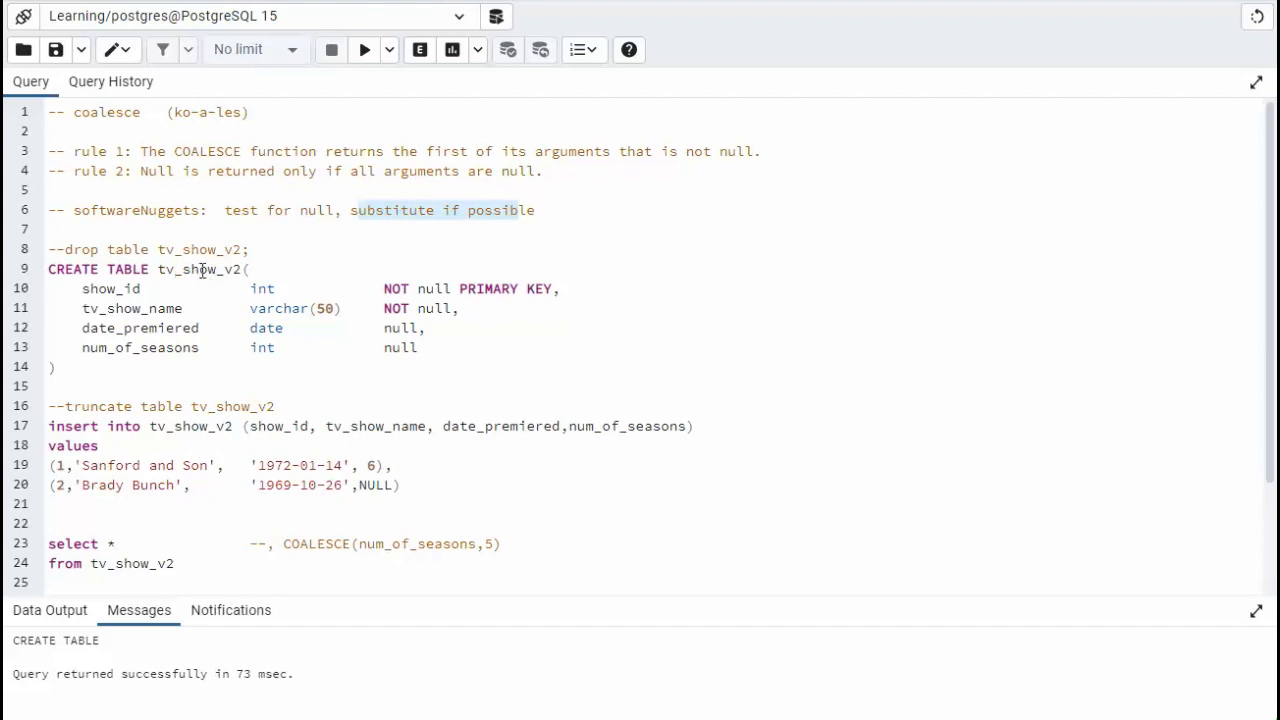
mouse_move(330, 337)
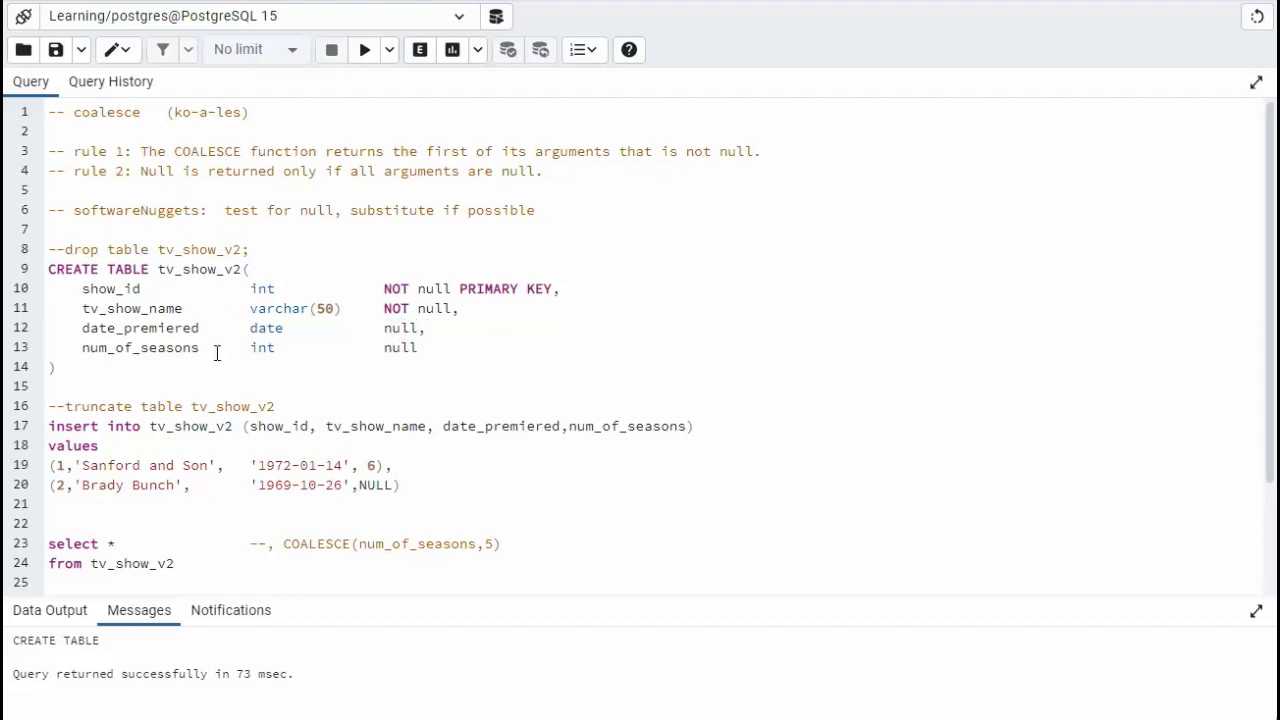
Highlight num_of_seasons, execute the tv_show_v2 statement, and enter 6 seasons.
double_click(137, 210)
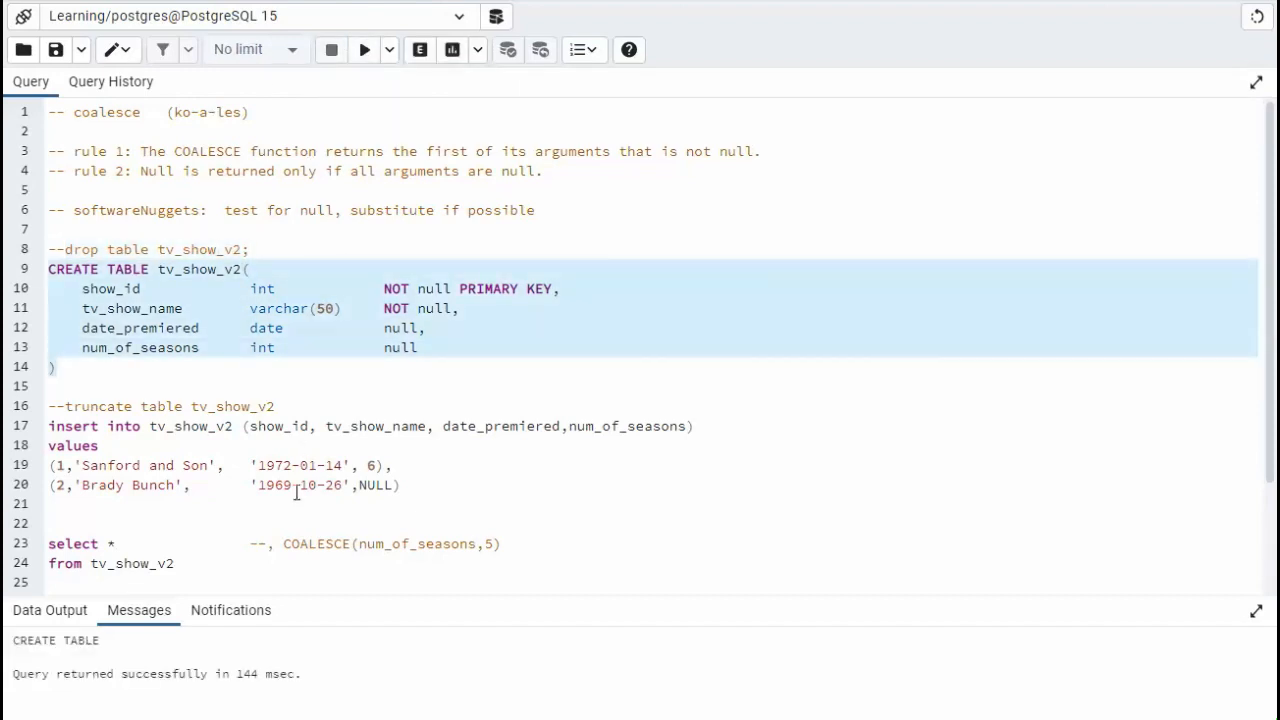
left_click(364, 49)
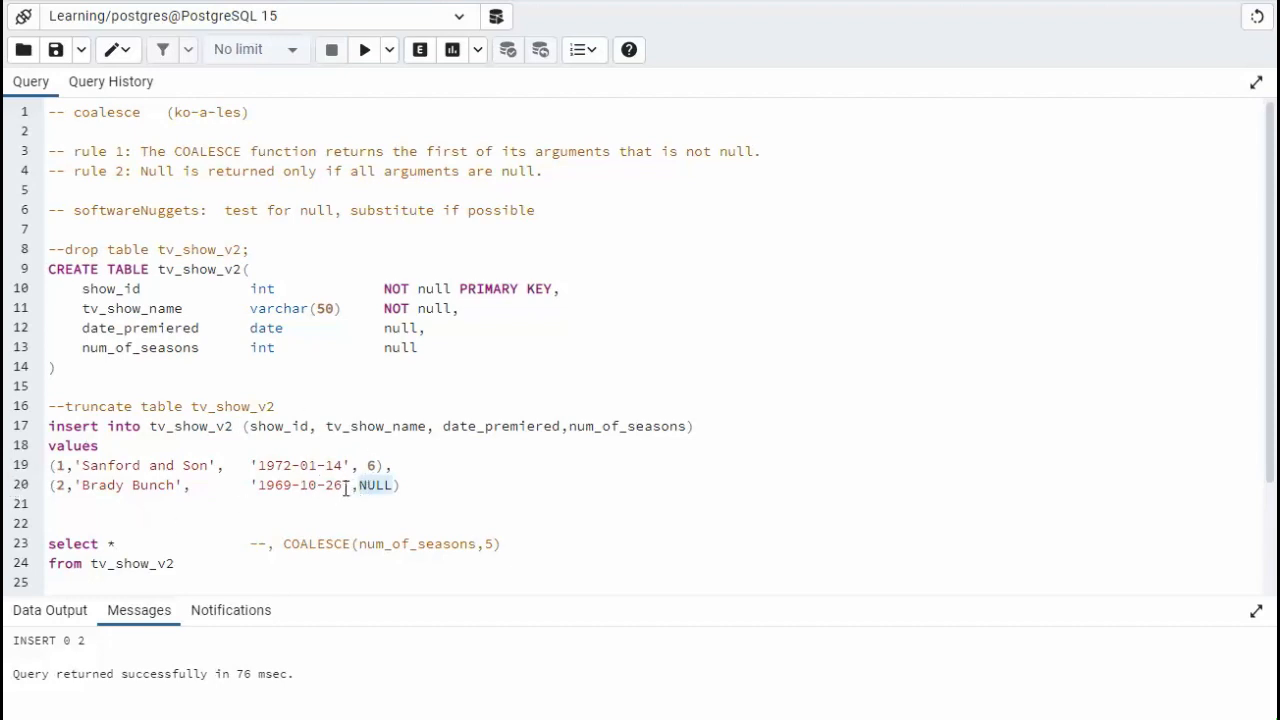
mouse_move(318, 543)
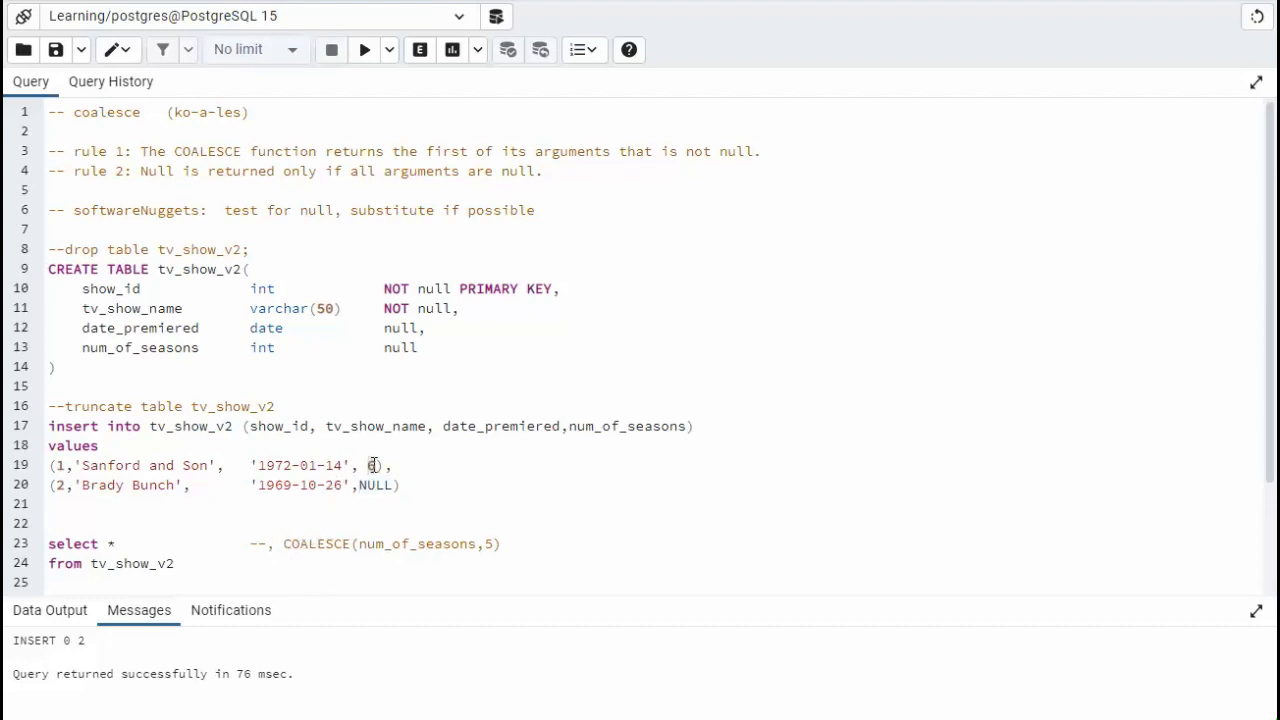
type("6")
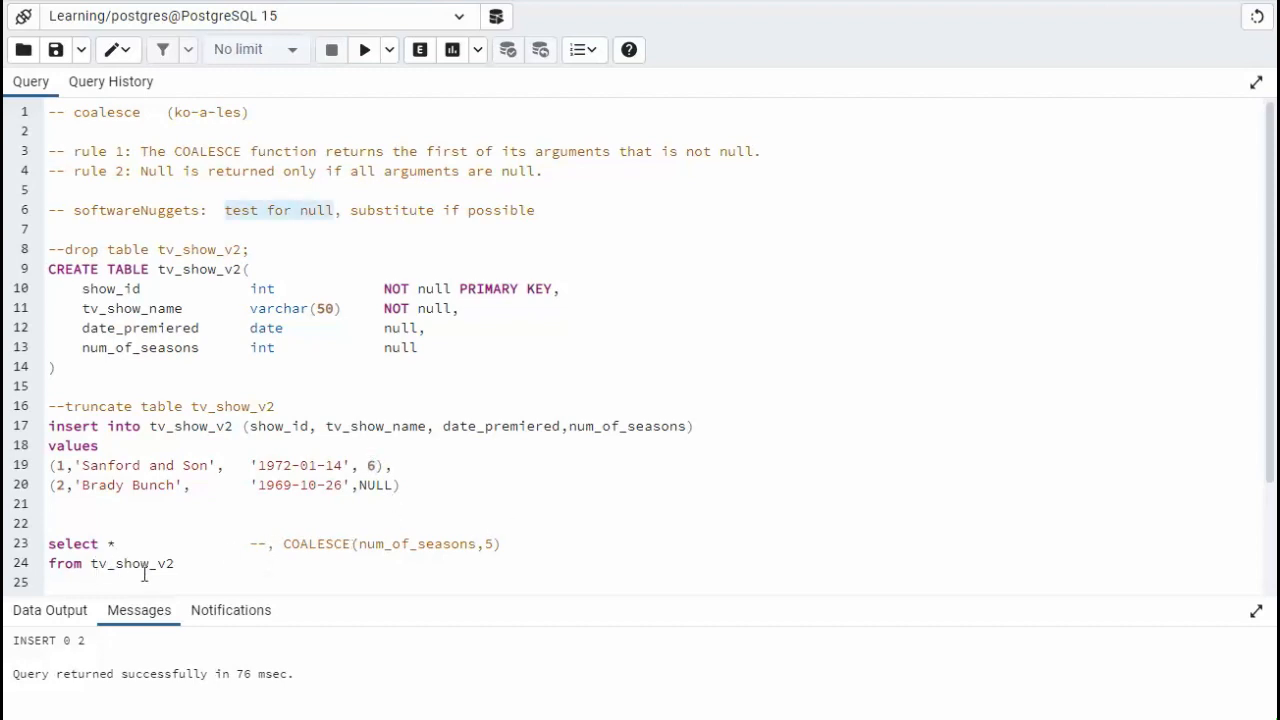
Run select * from tv_show_v2 and highlight num_of_seasons in the COALESCE line.
left_click(364, 49)
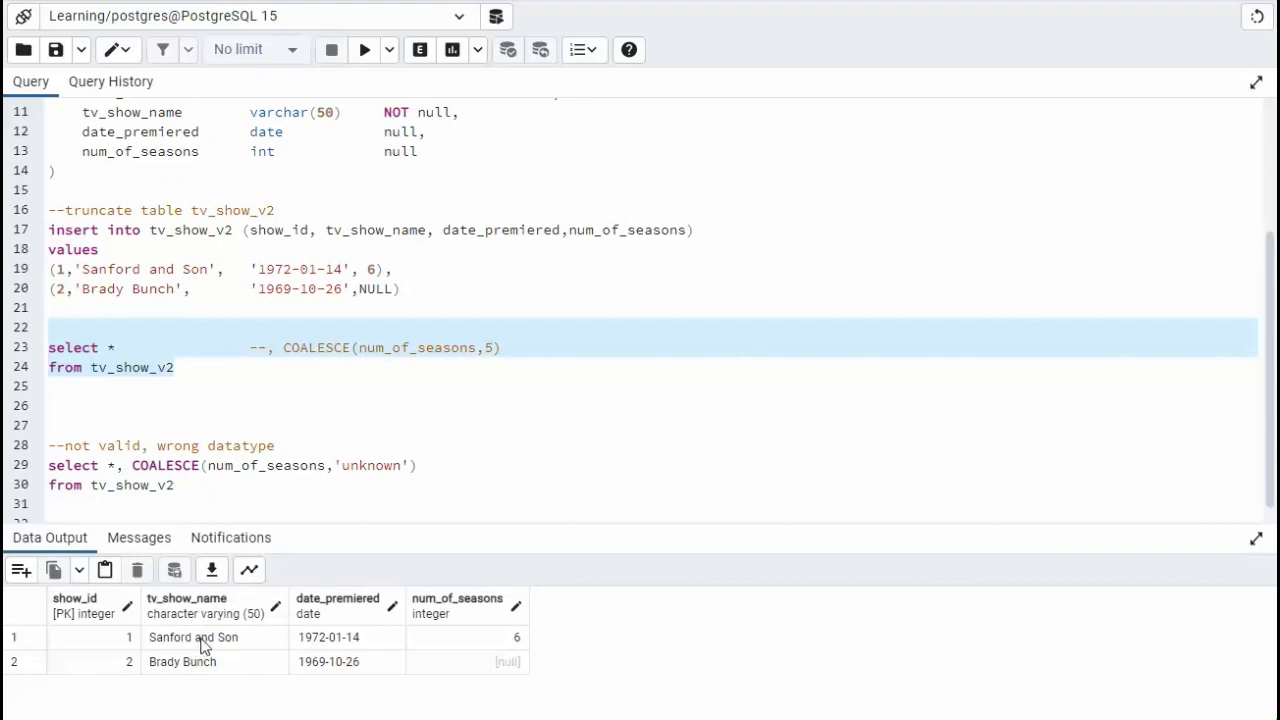
mouse_move(505, 665)
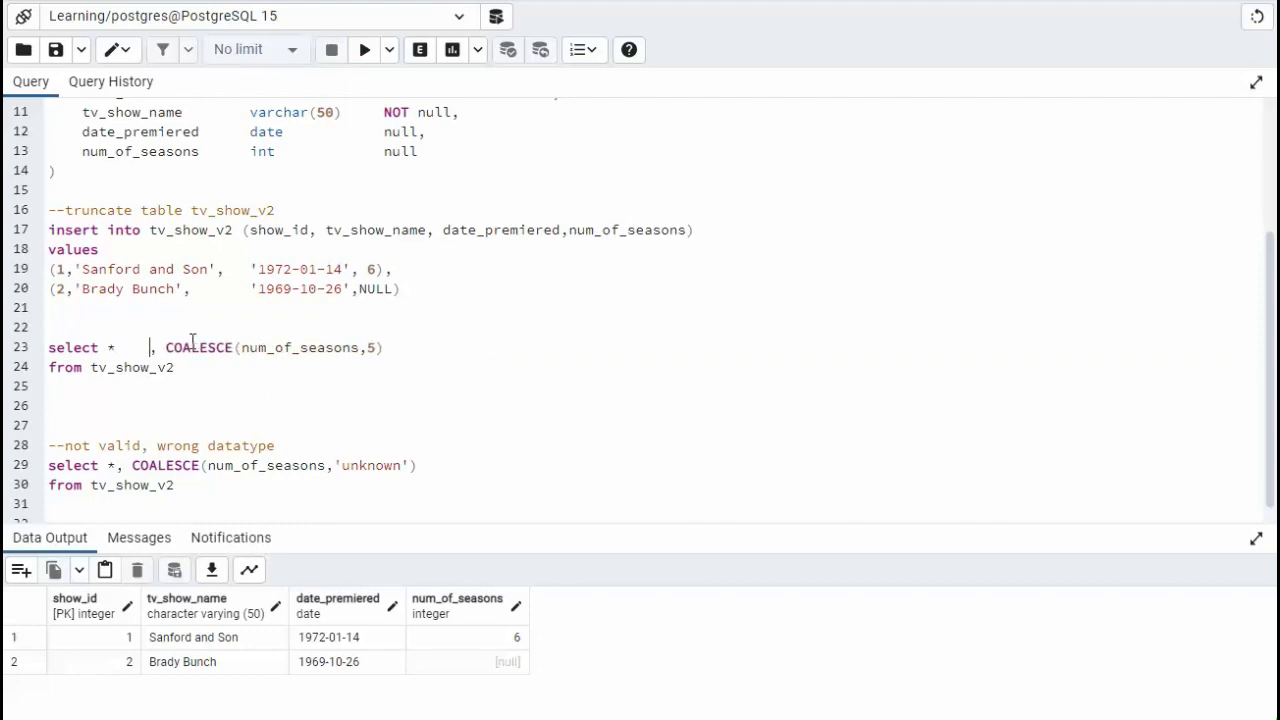
double_click(300, 347)
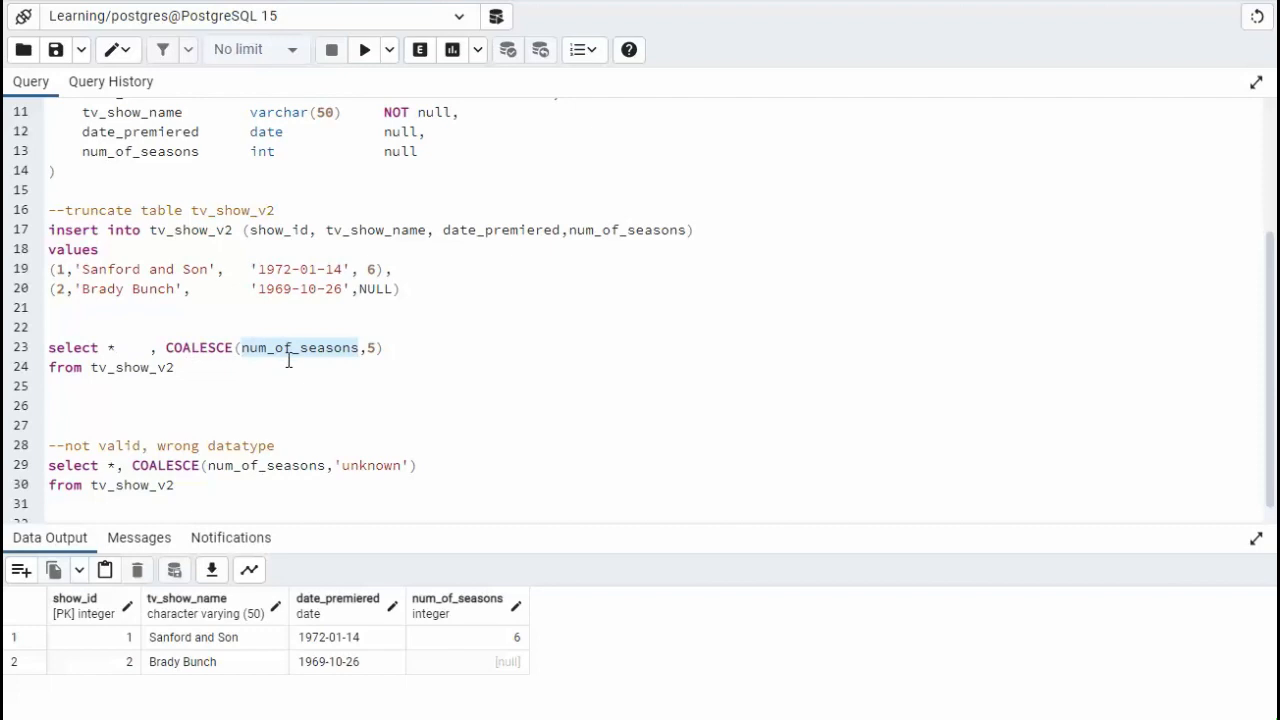
mouse_move(530, 690)
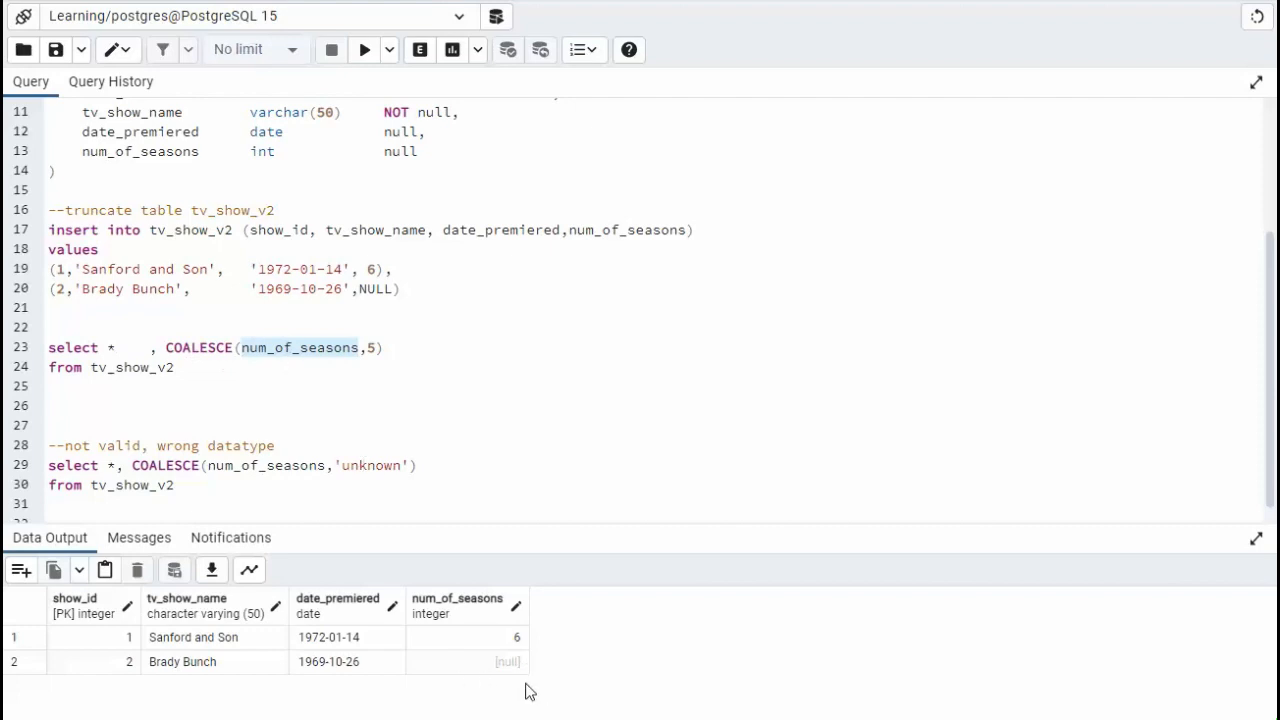
mouse_move(490, 675)
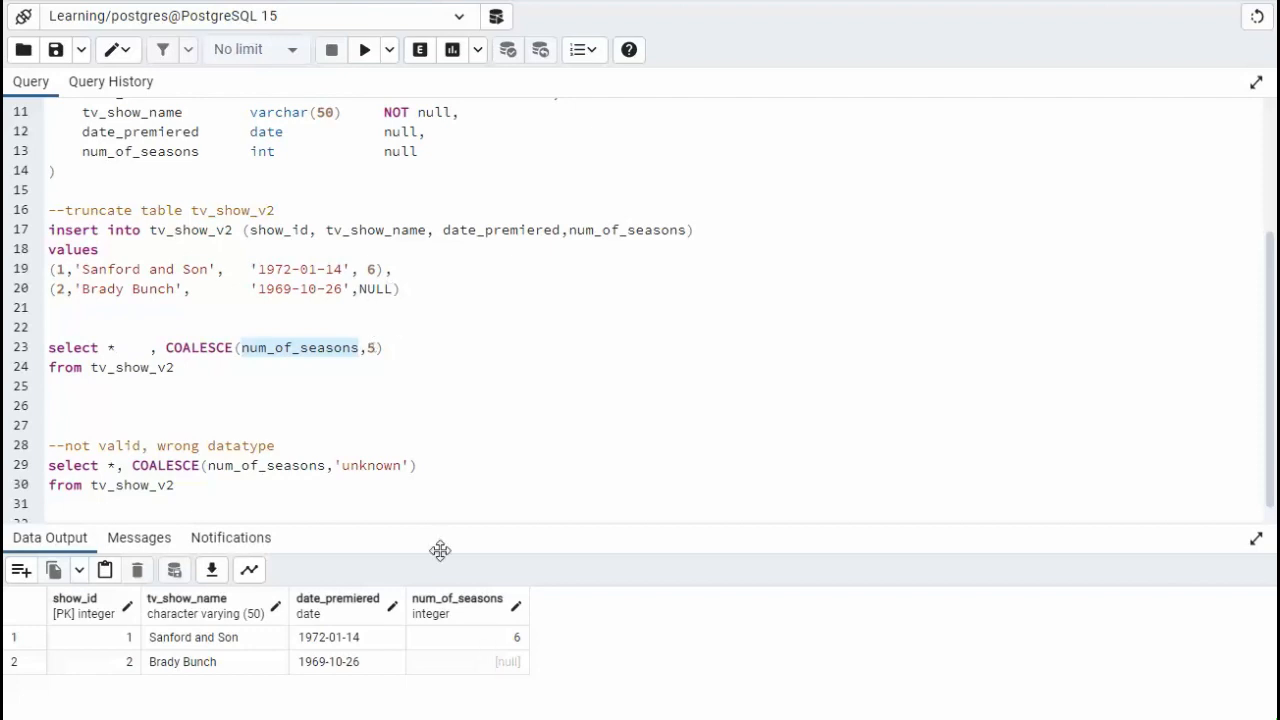
Run the COALESCE(num_of_seasons,5) select and compare coalesce values 6 and 5.
left_click(364, 49)
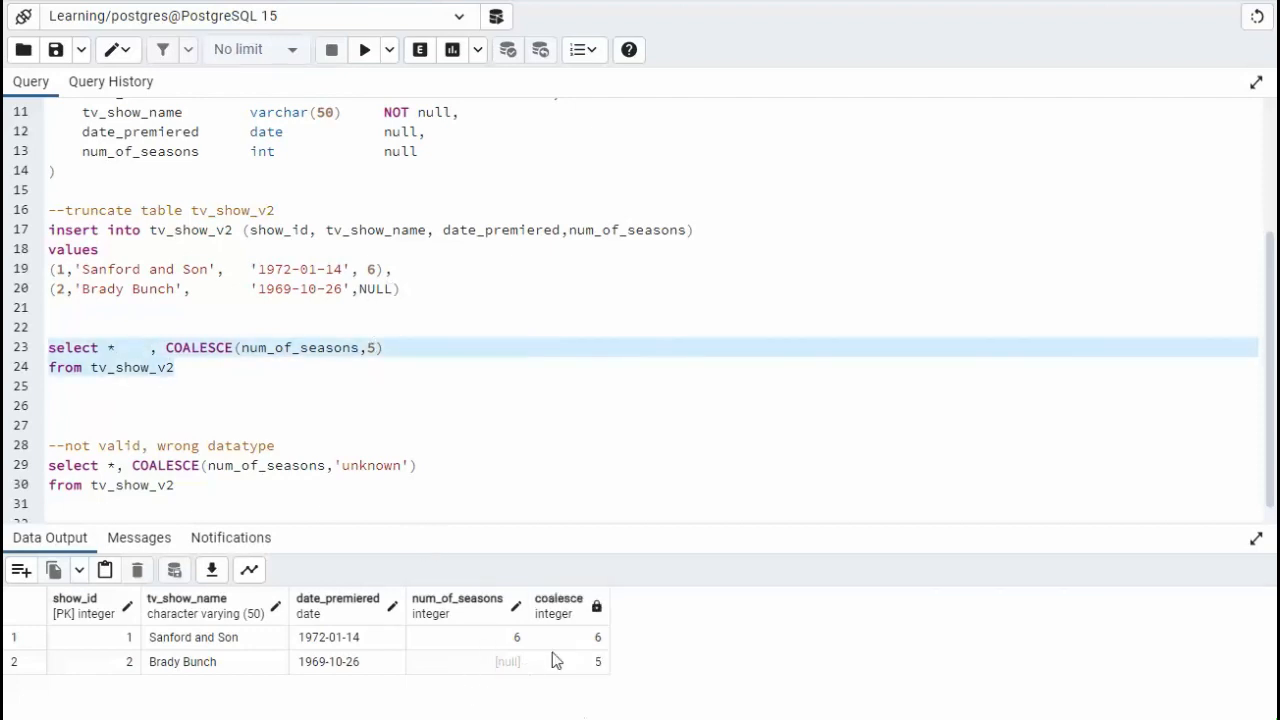
left_click(570, 637)
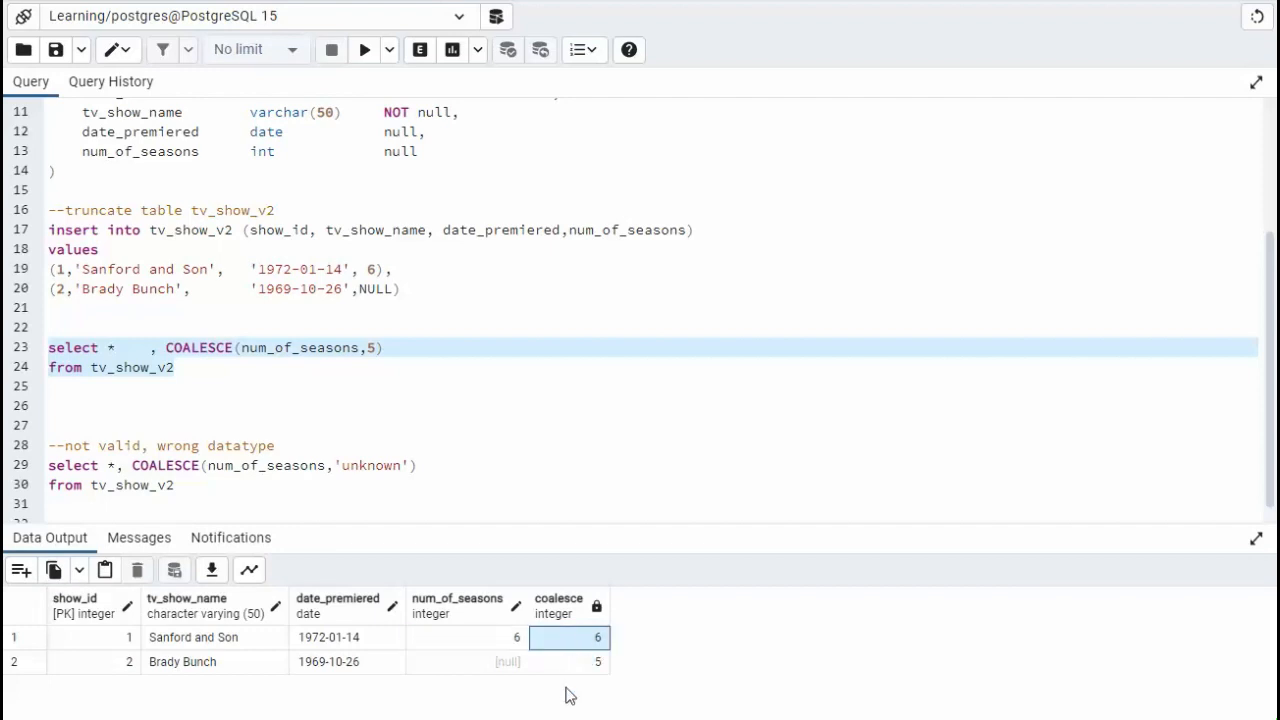
left_click(465, 661)
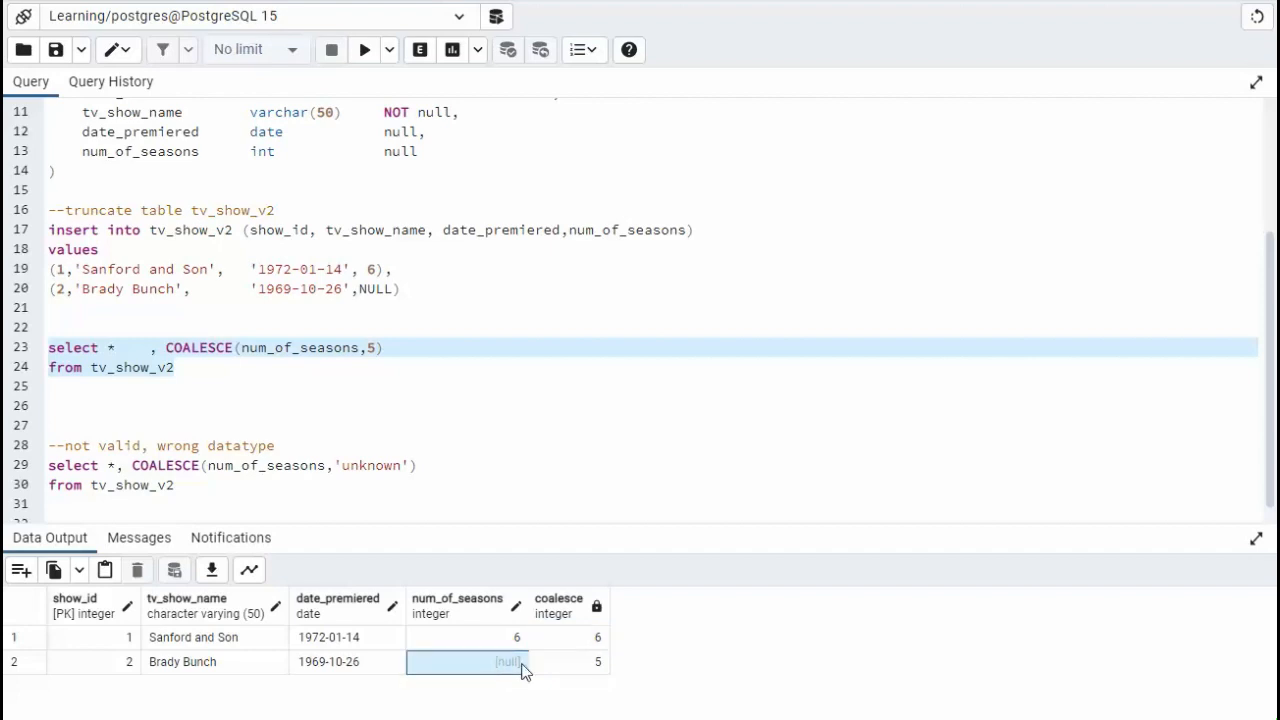
left_click(569, 661)
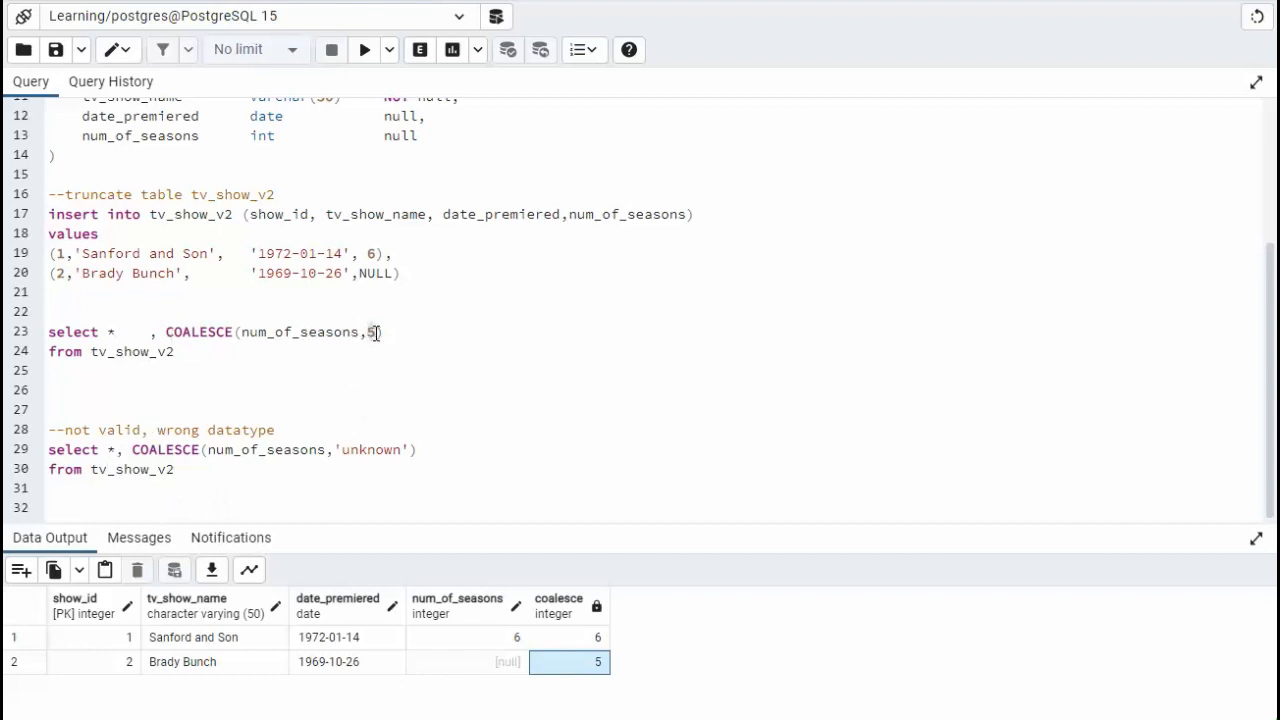
double_click(370, 449)
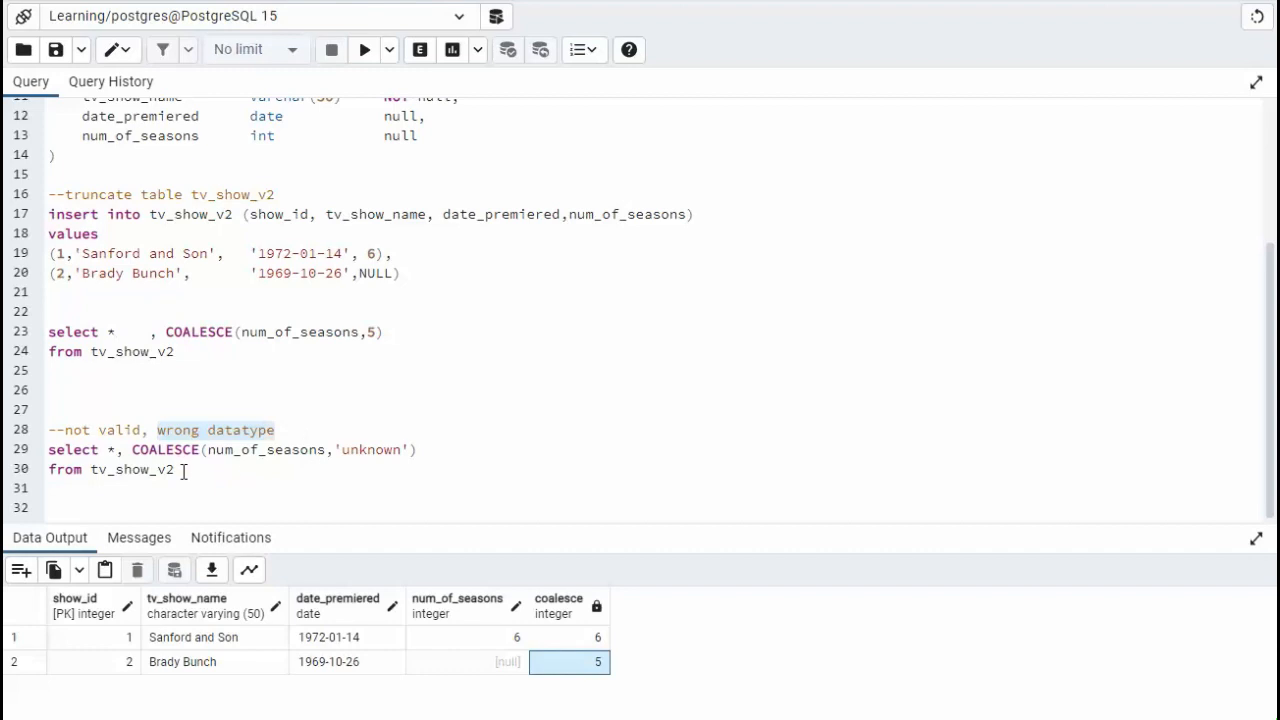
Execute COALESCE(num_of_seasons,'unknown') to show the integer input syntax error.
left_click(364, 49)
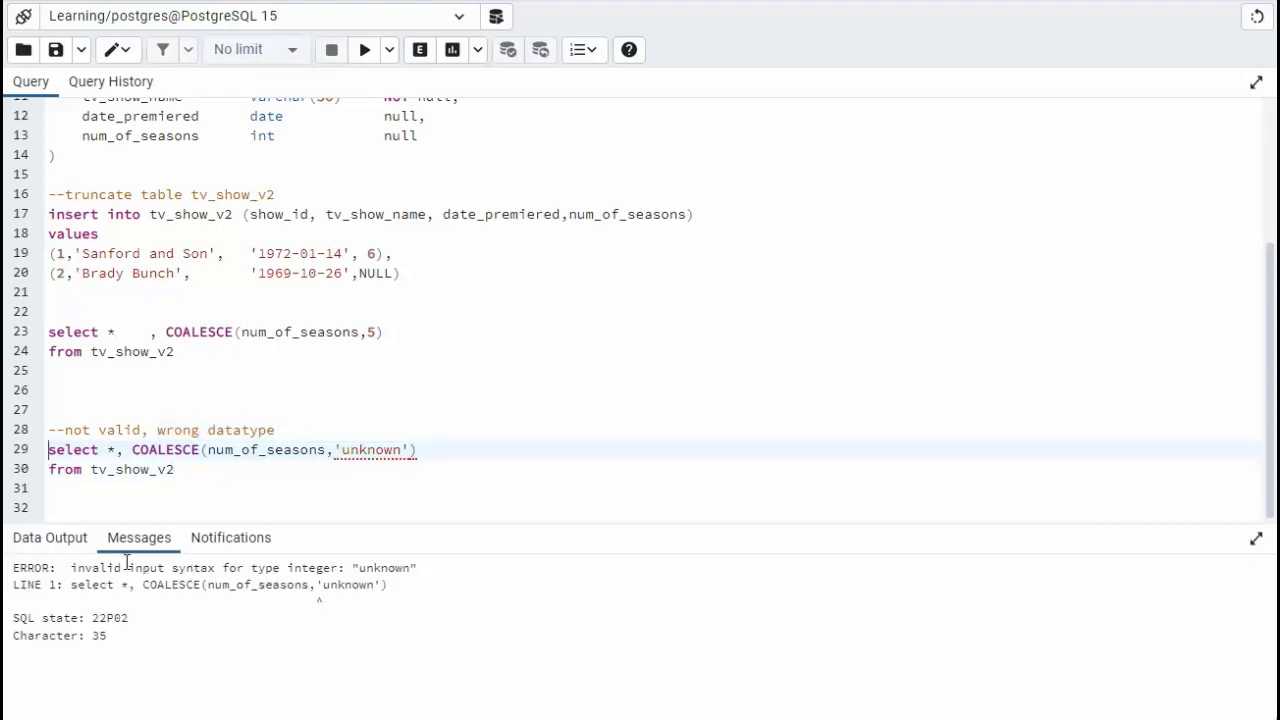